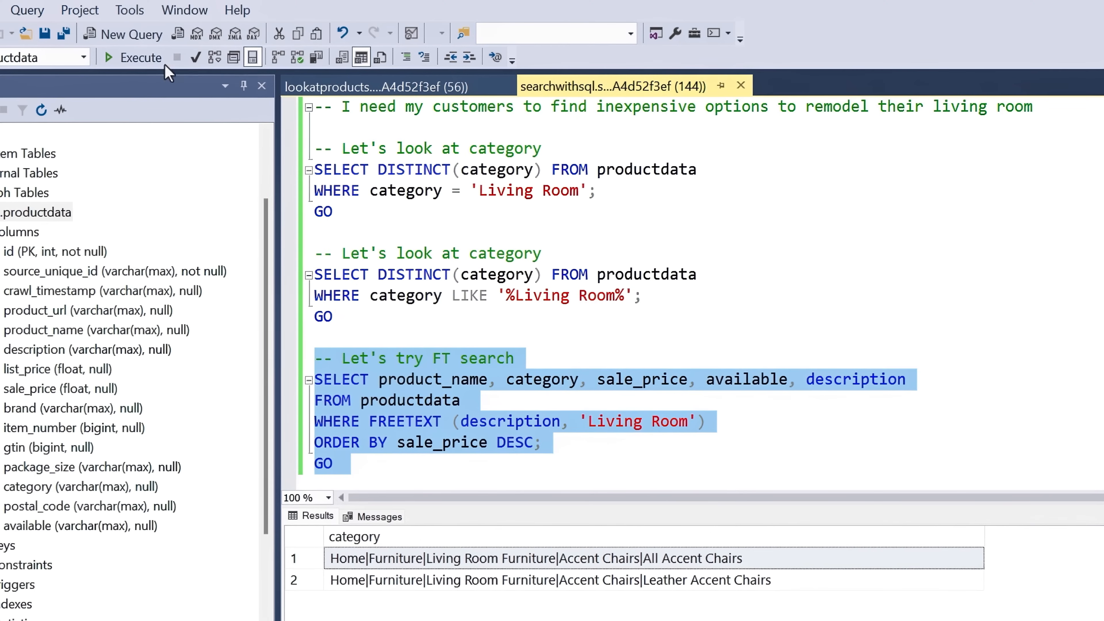
- Execute the FREETEXT Living Room query and review the 1,529 rows sorted by sale price
left_click(132, 57)
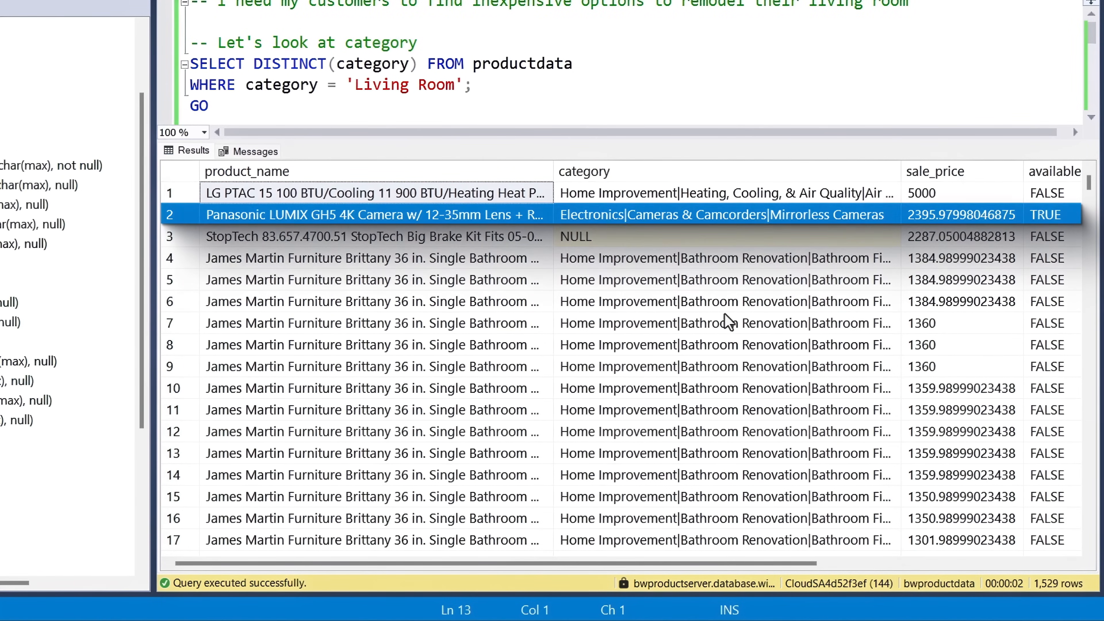
left_click(373, 236)
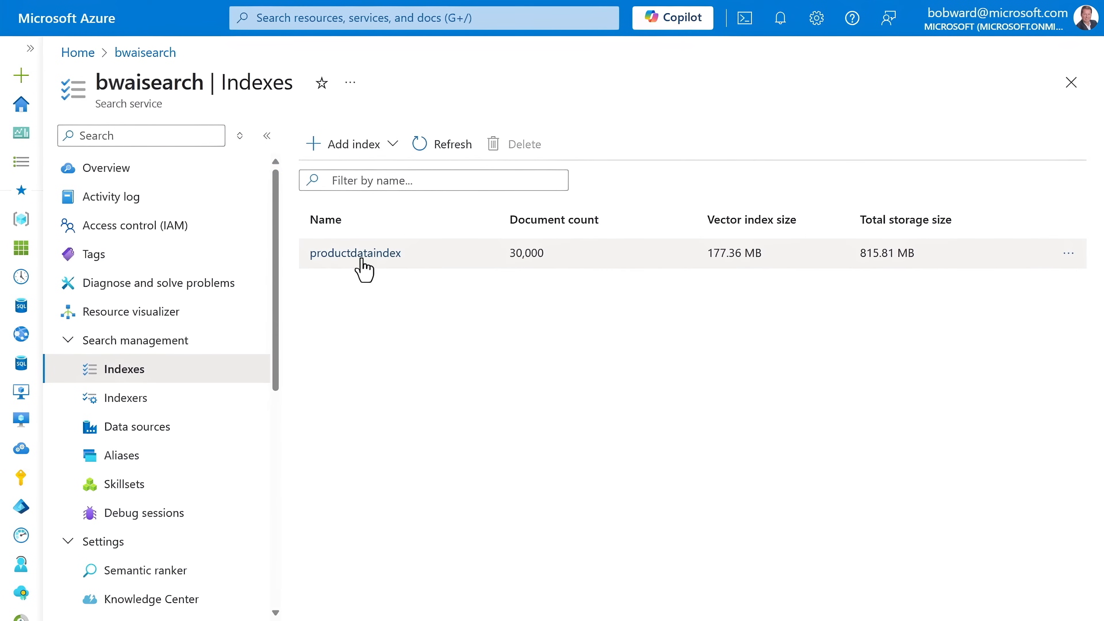
mouse_move(355, 253)
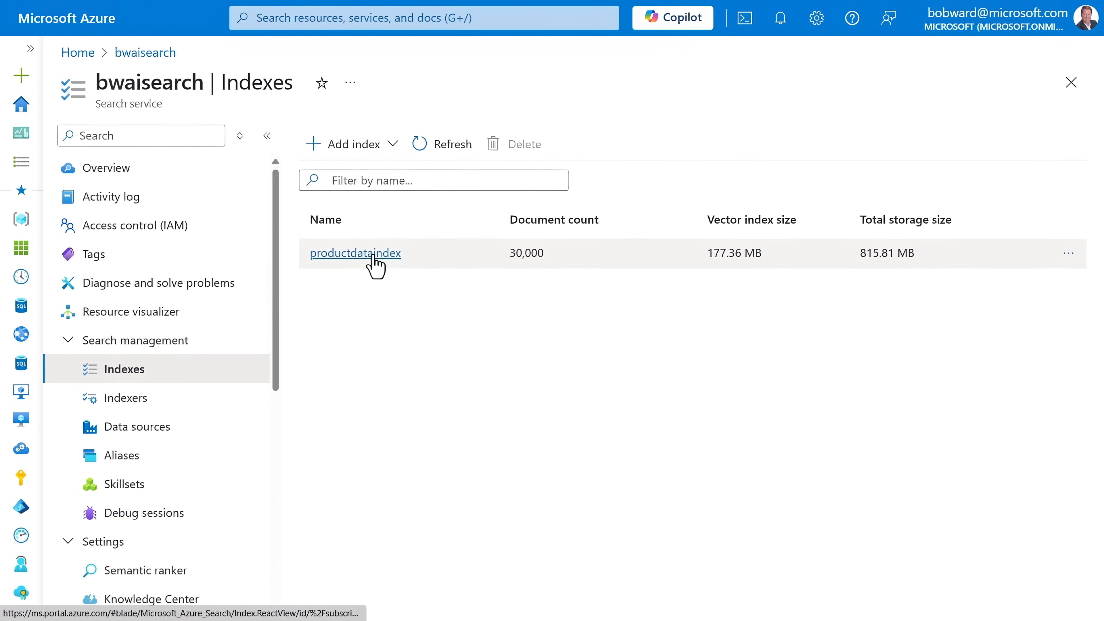
left_click(354, 253)
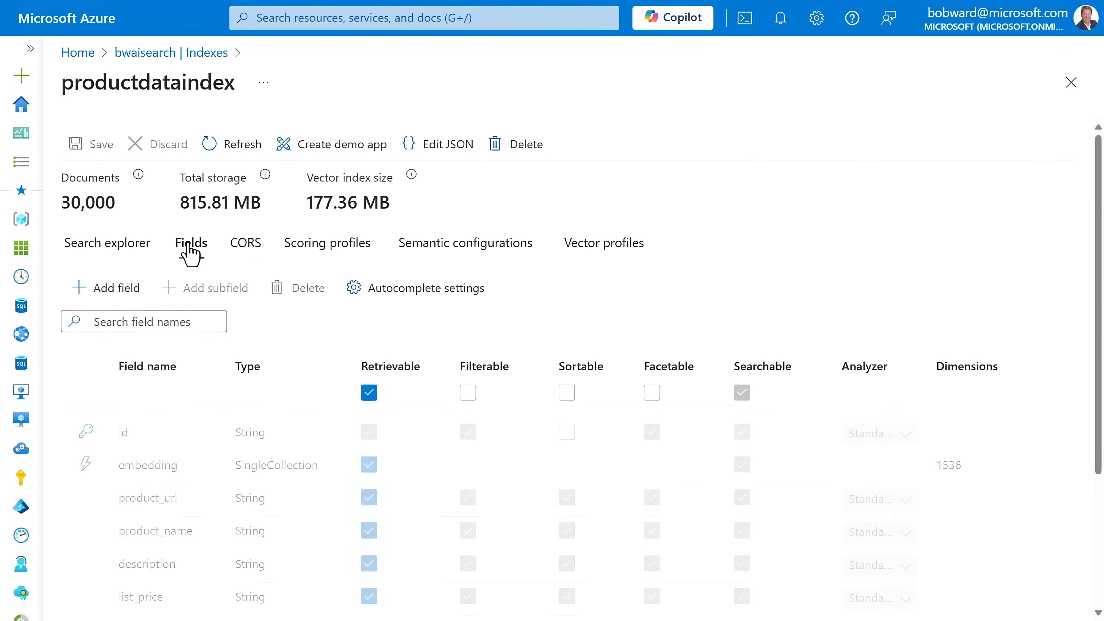
scroll("down", 3)
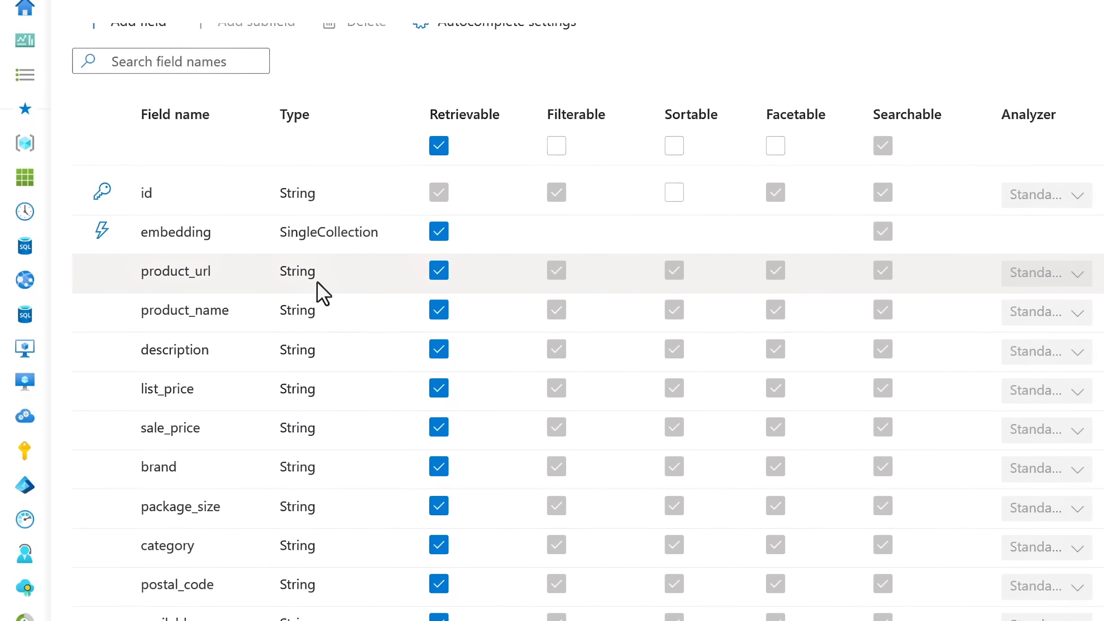
scroll("up", 3)
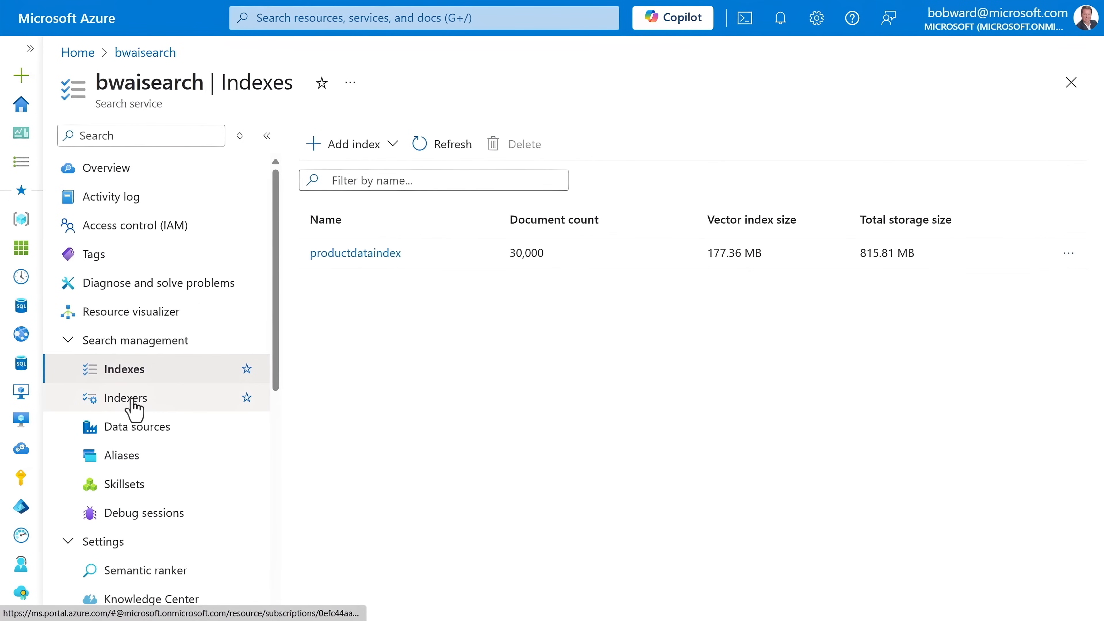
- View the search indexer's execution history showing one successful 30,000-document run
left_click(125, 398)
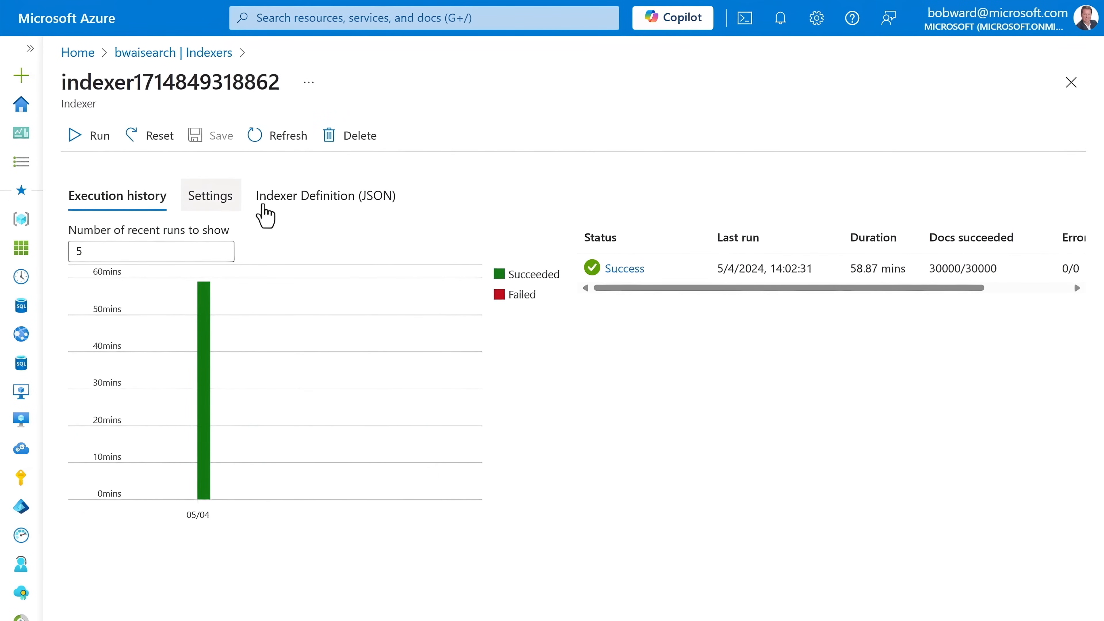
left_click(210, 196)
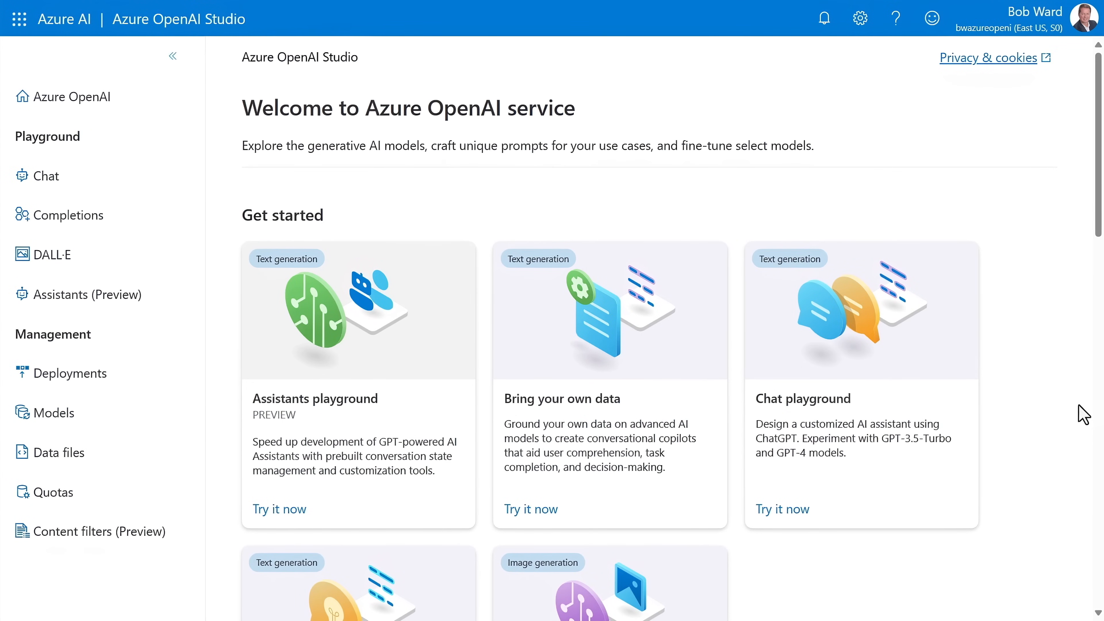
mouse_move(846, 298)
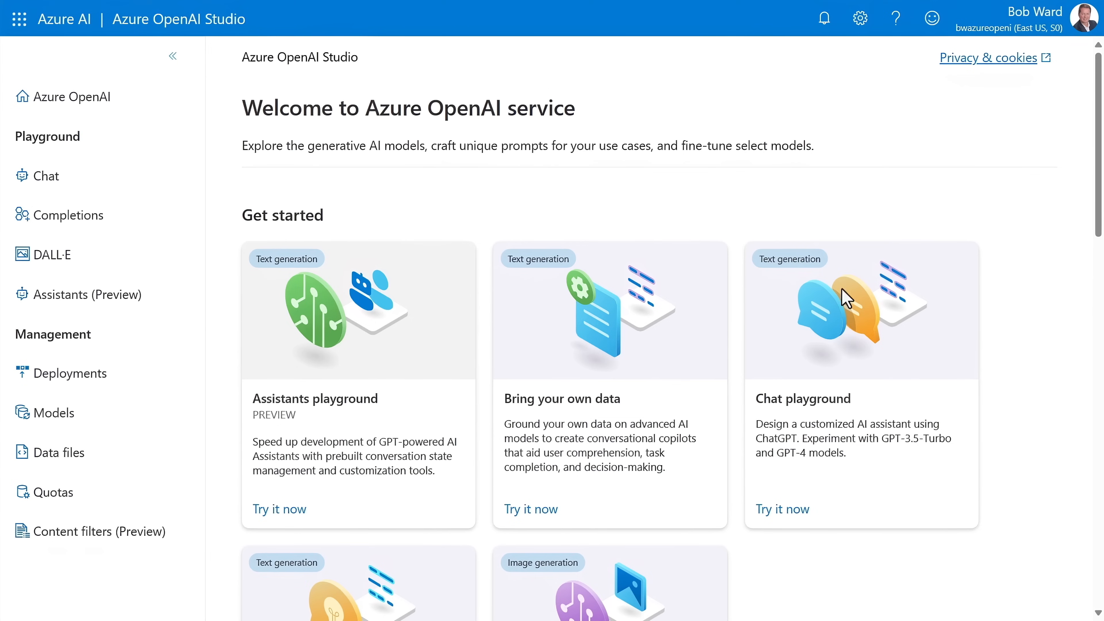
mouse_move(593, 414)
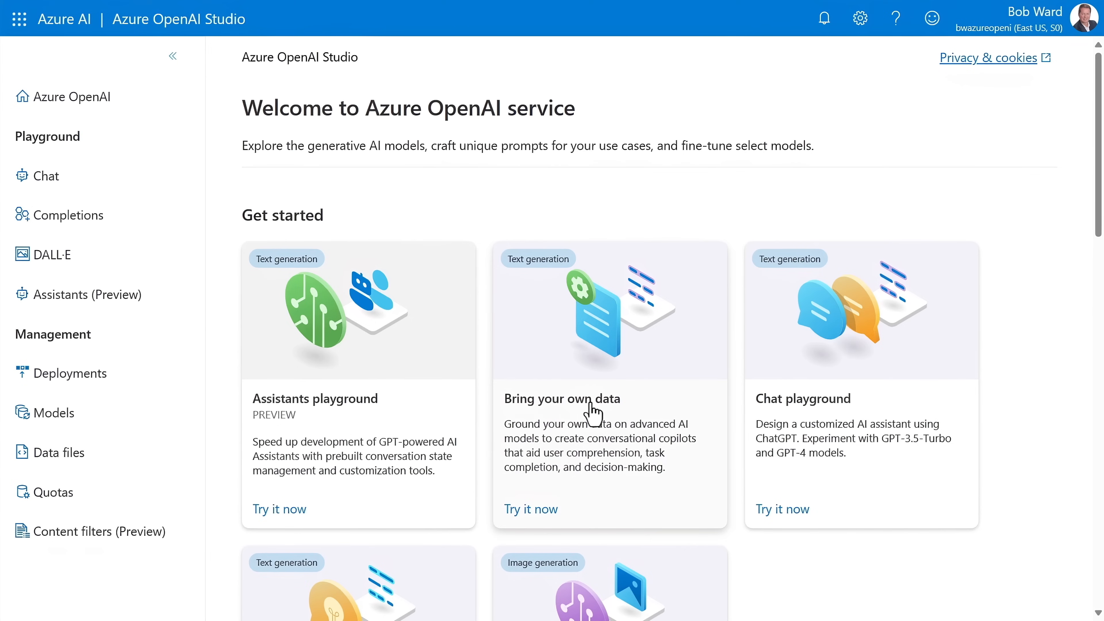
- Add own data from bwaisearch productdataindex with embedding_ada vector search and custom field mapping
left_click(531, 509)
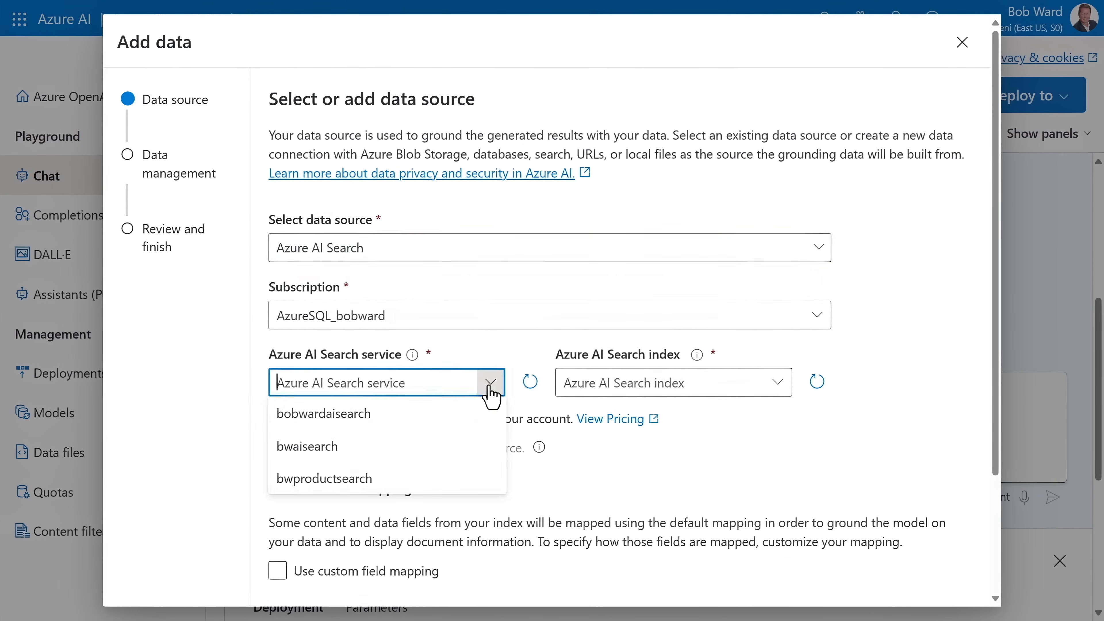
left_click(307, 446)
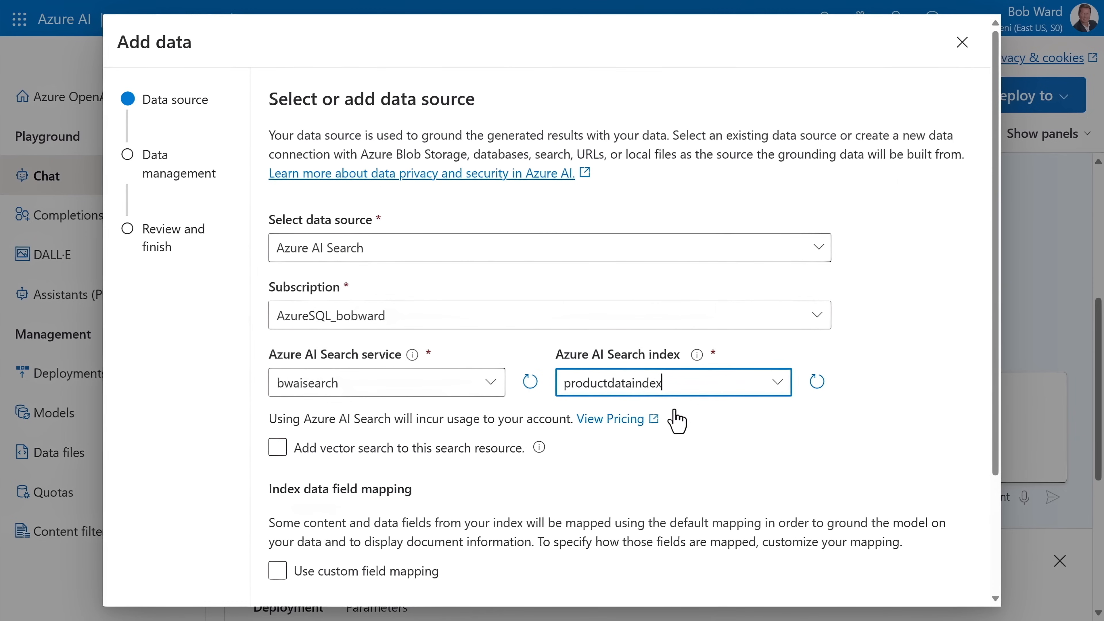
left_click(277, 448)
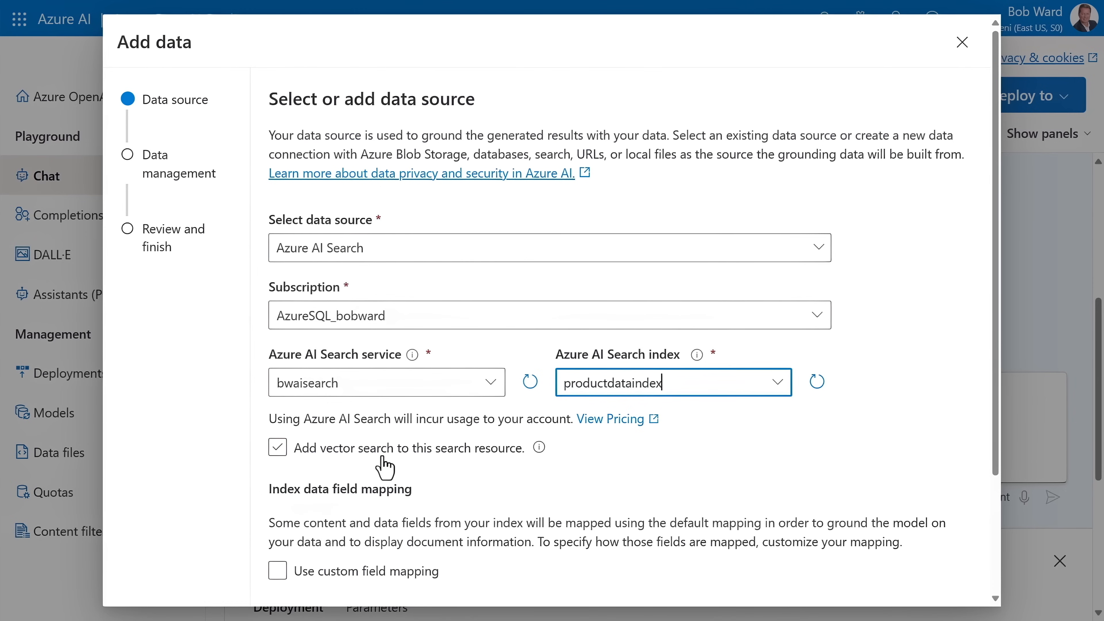
left_click(276, 447)
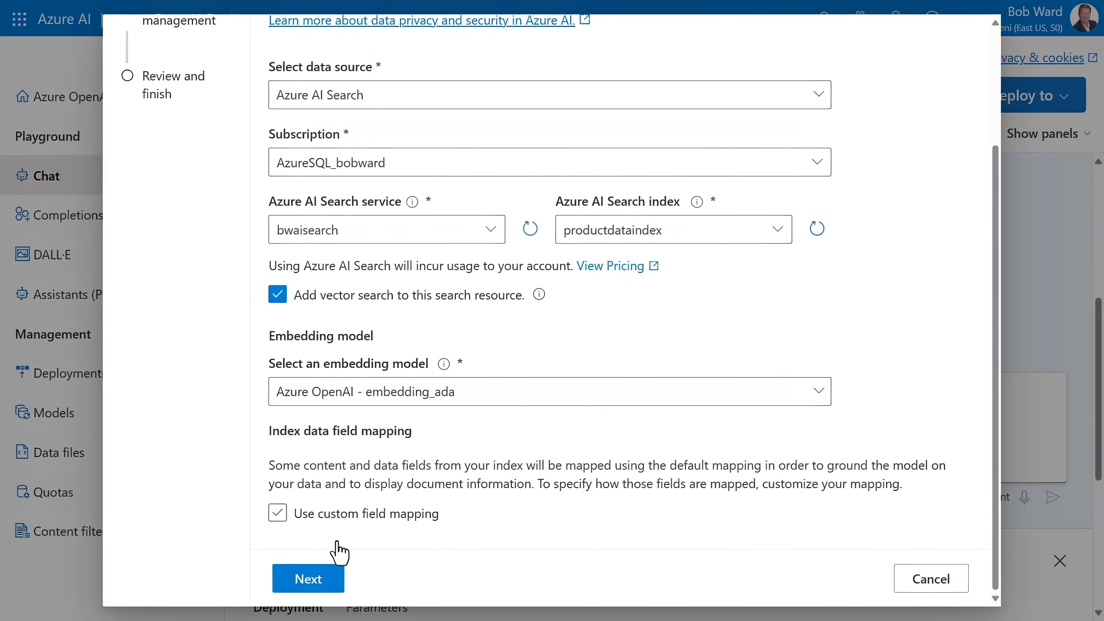
- Map description, prices and brand as content, product_name as title and product_url as URL
left_click(307, 577)
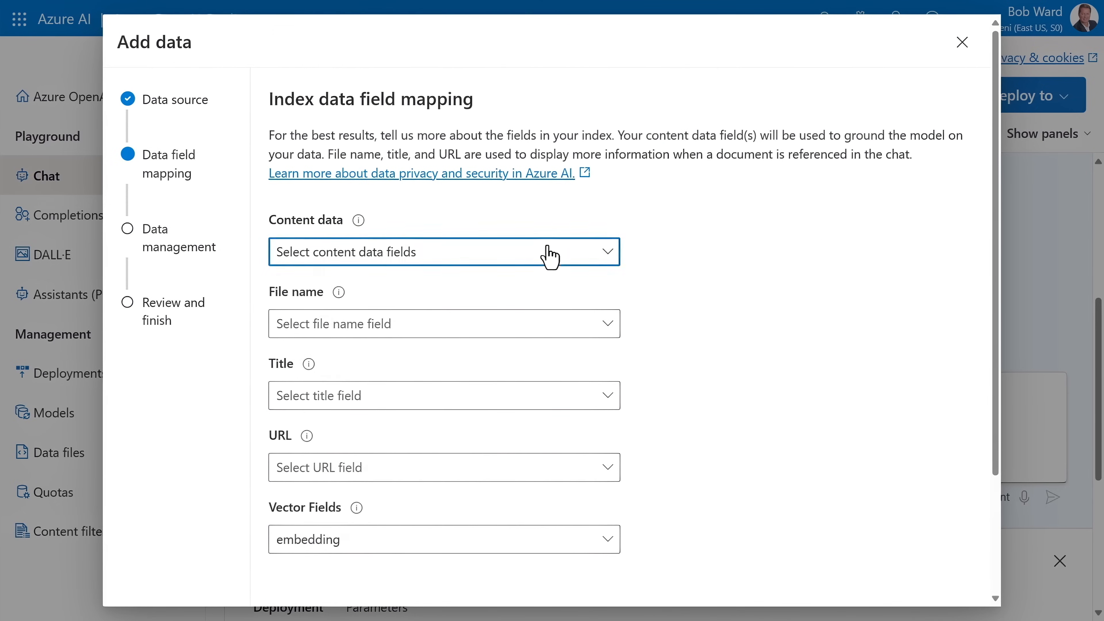
left_click(443, 252)
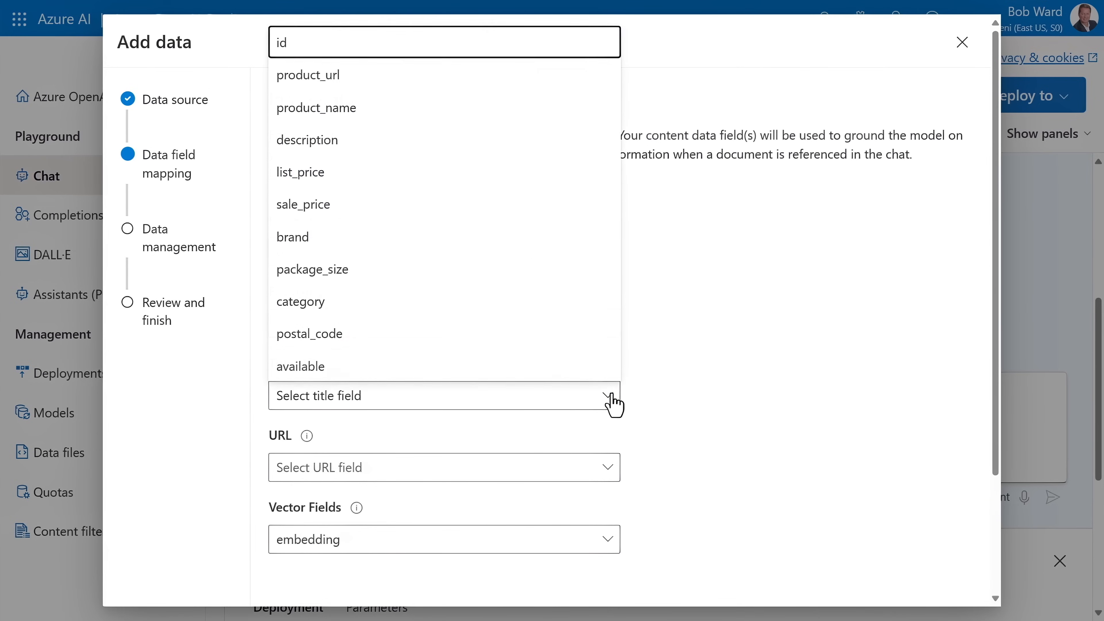
left_click(316, 108)
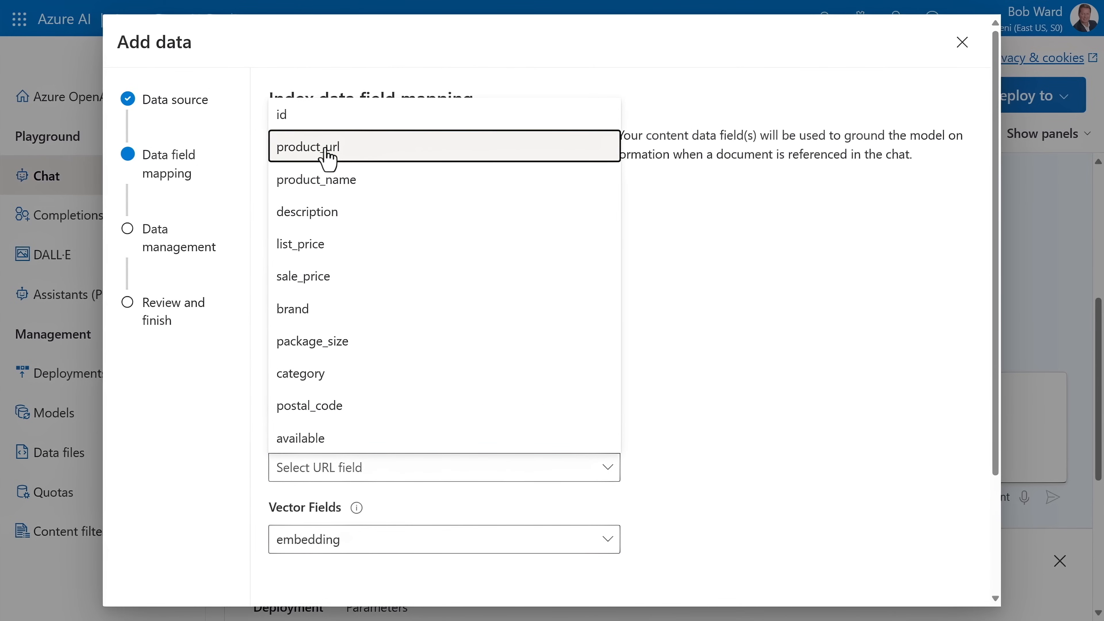
left_click(307, 146)
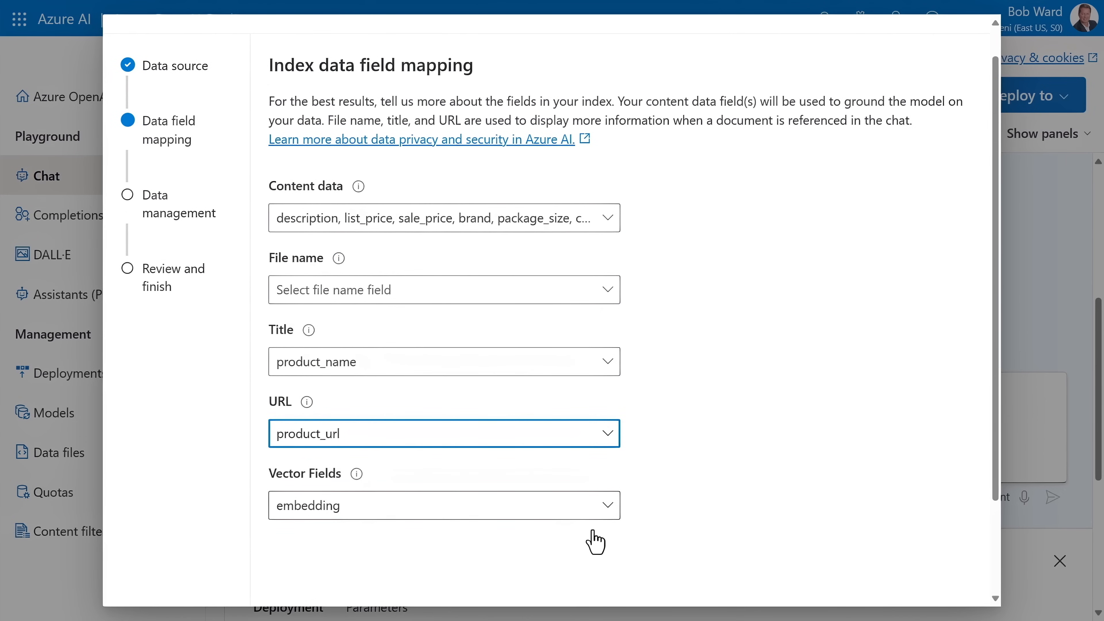
scroll("down", 3)
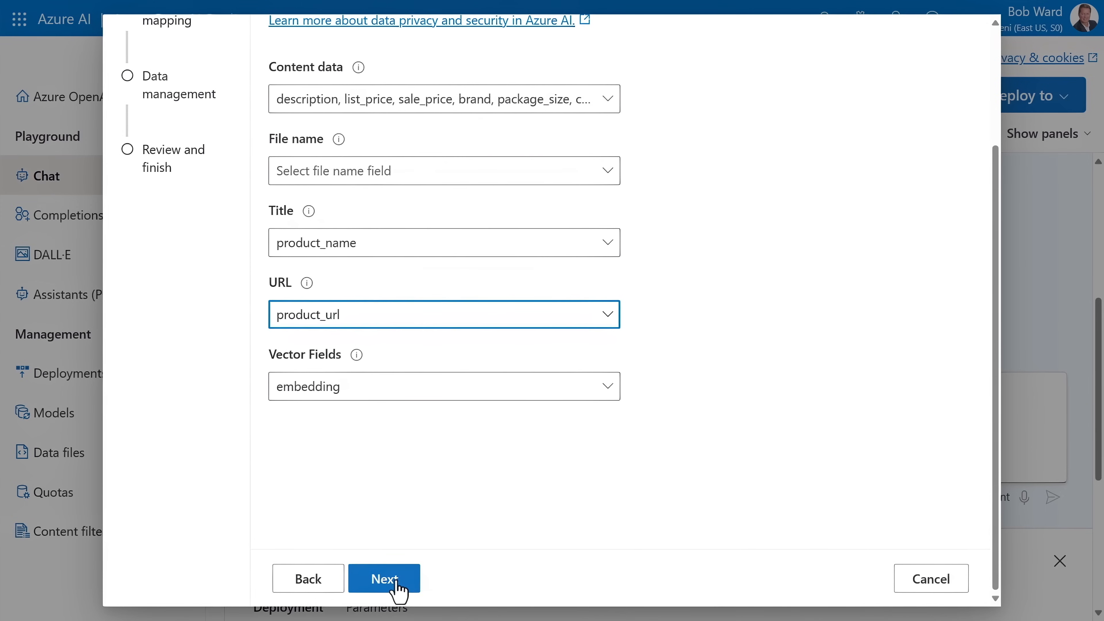
- Choose Hybrid (vector + keyword) as the search type and finish adding the data
left_click(384, 578)
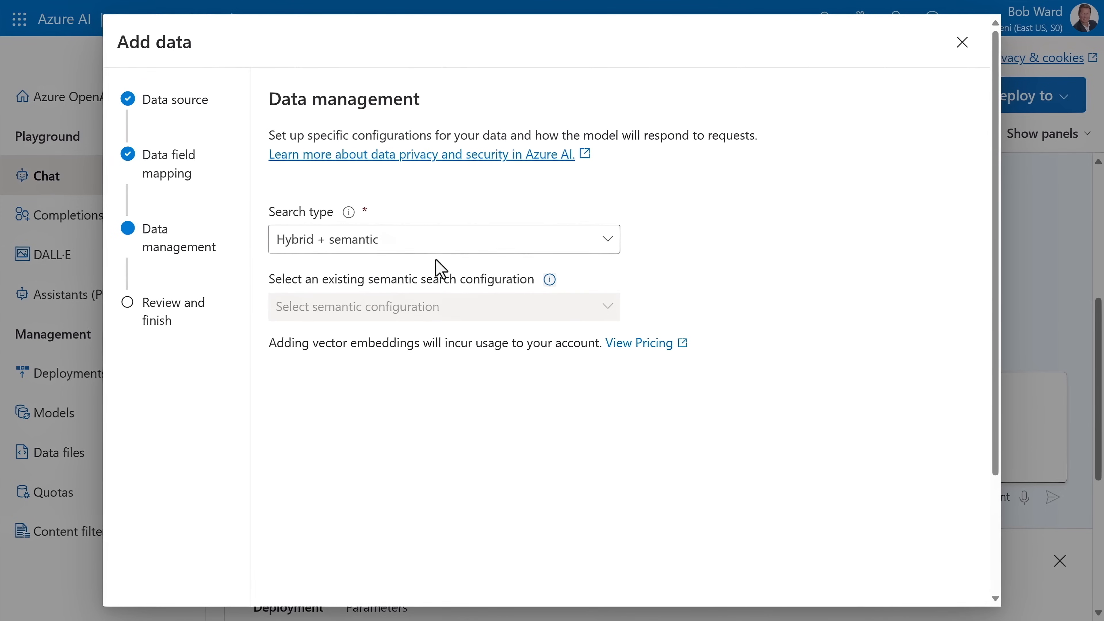
left_click(444, 238)
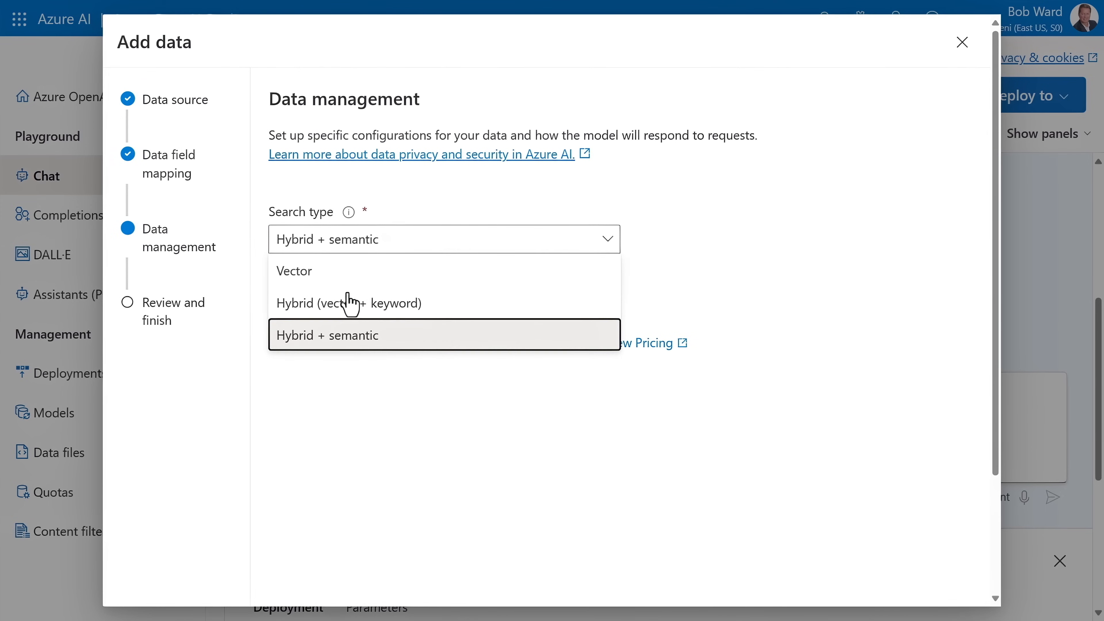
left_click(348, 303)
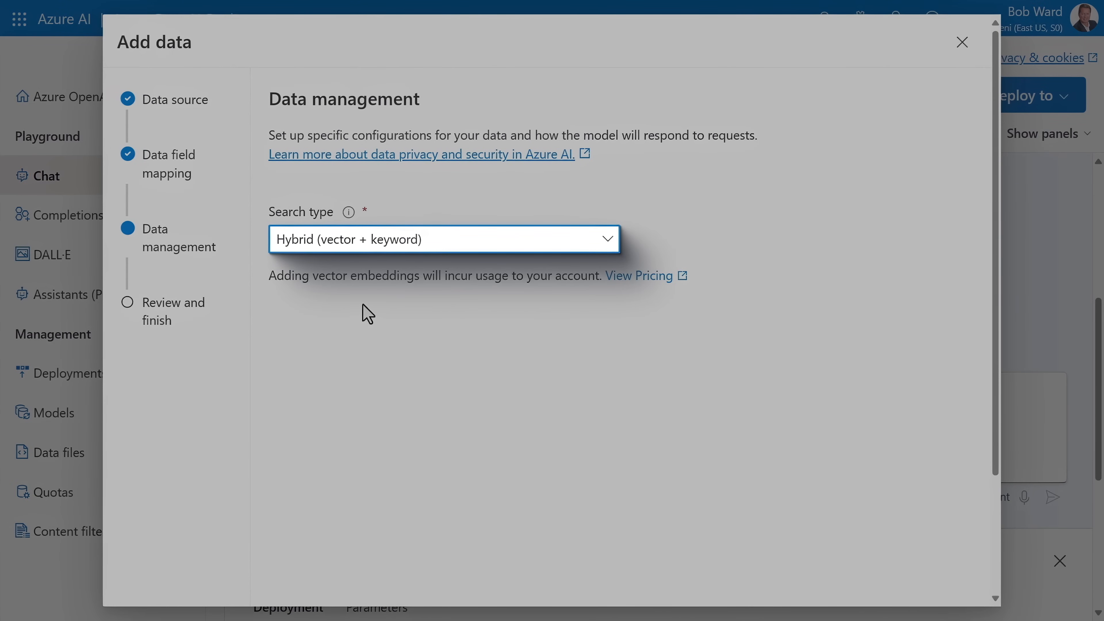
left_click(961, 42)
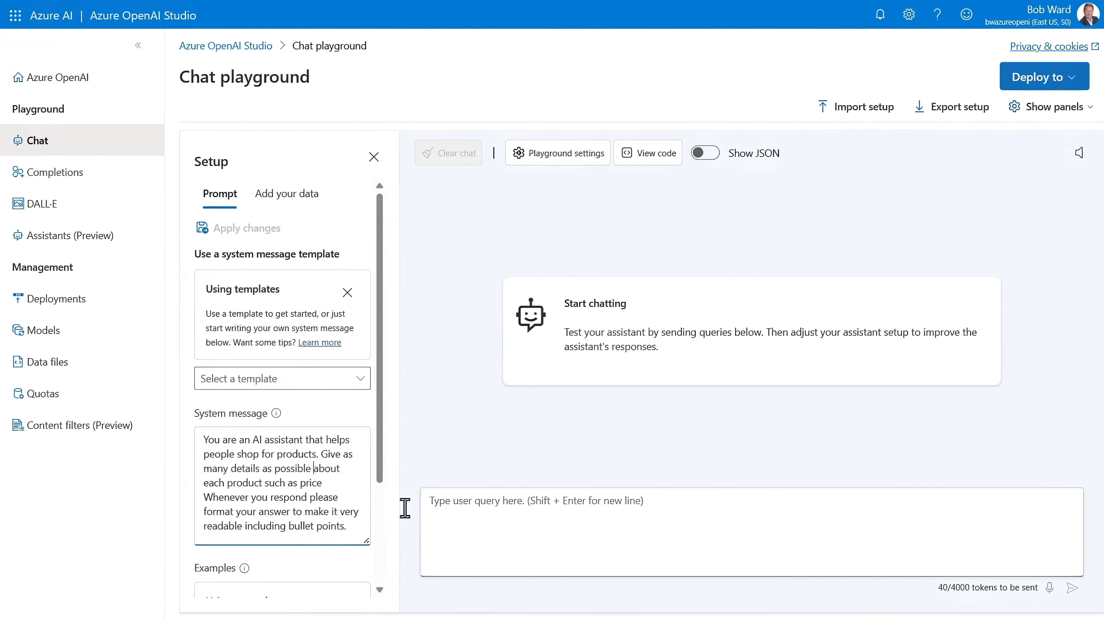
- Ask the chat for tight-budget living room improvements and read the priced product list
left_click(374, 156)
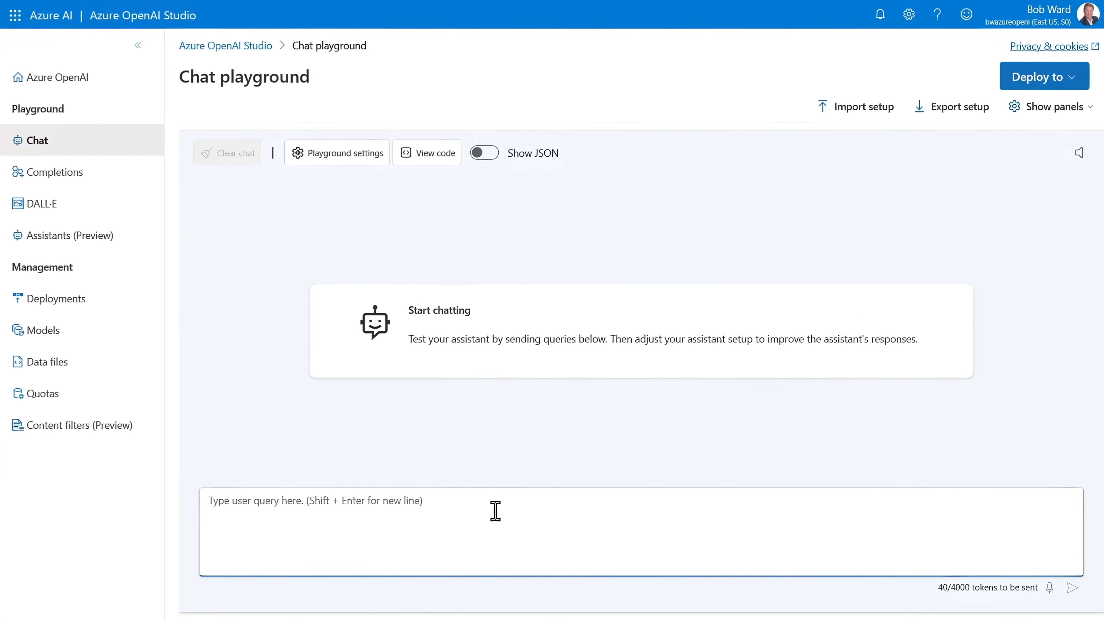
type("I'm on a tight budget but need to find things to make my living room more appealing and are easy to install")
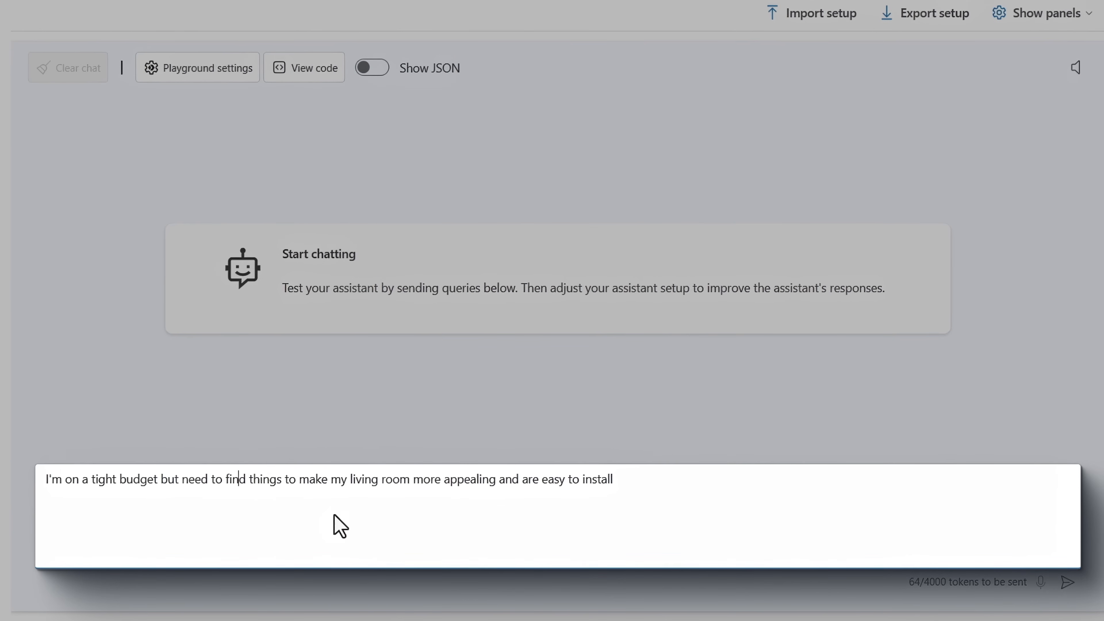
mouse_move(1067, 581)
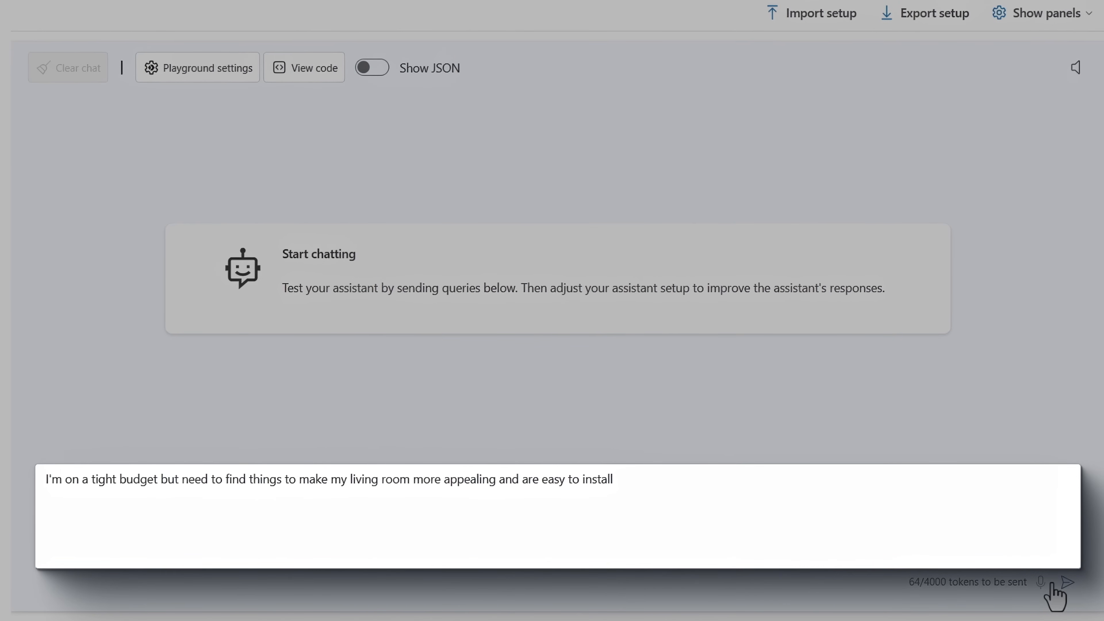
left_click(1067, 581)
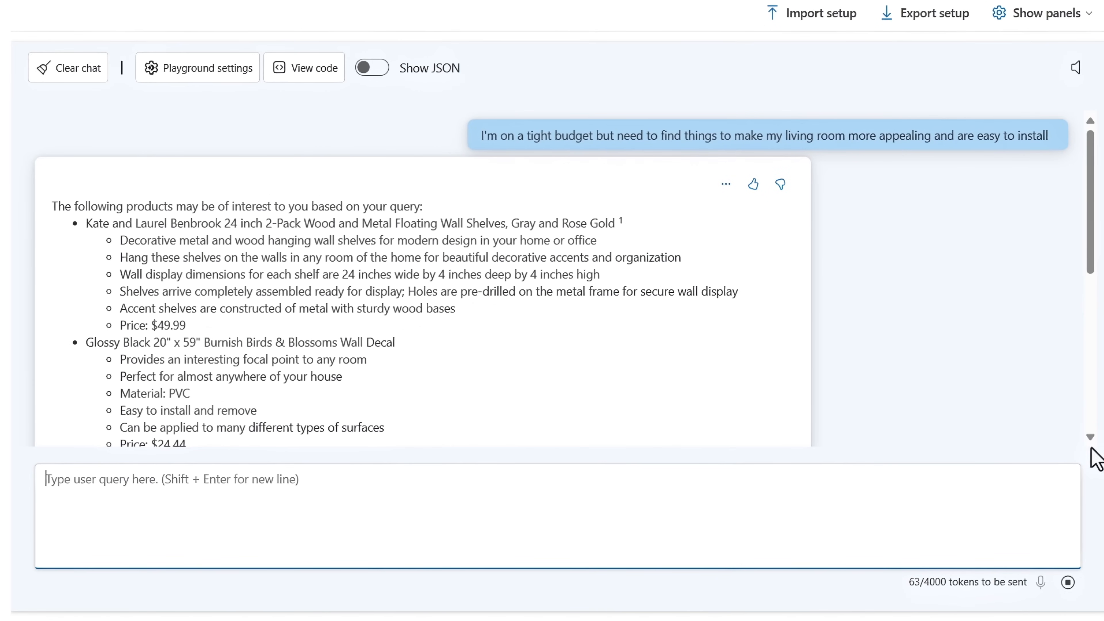
scroll("down", 3)
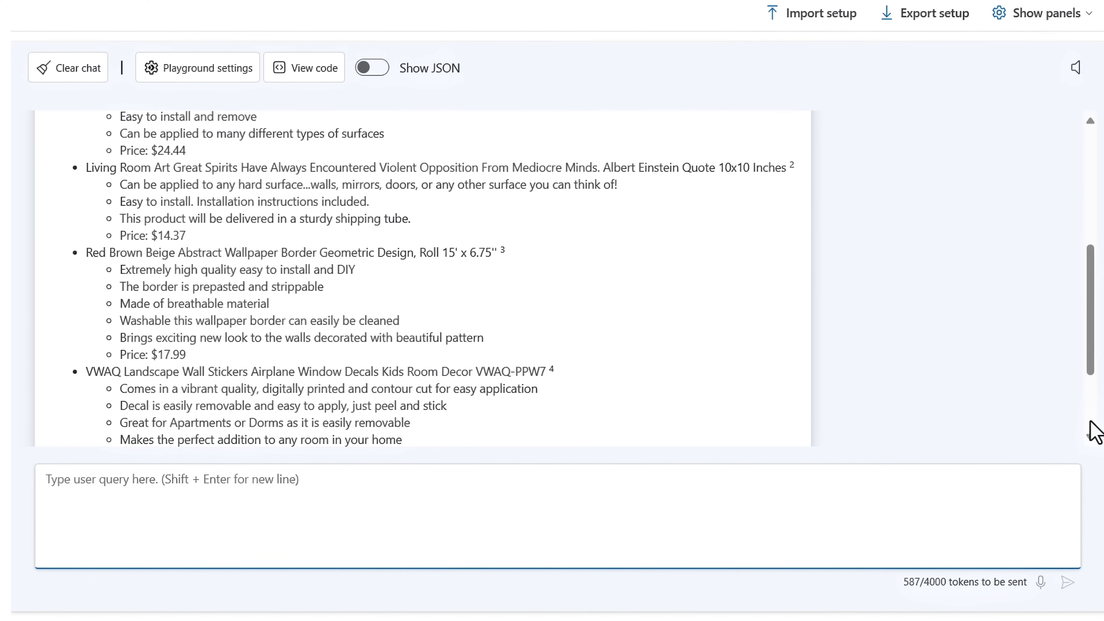
scroll("down", 3)
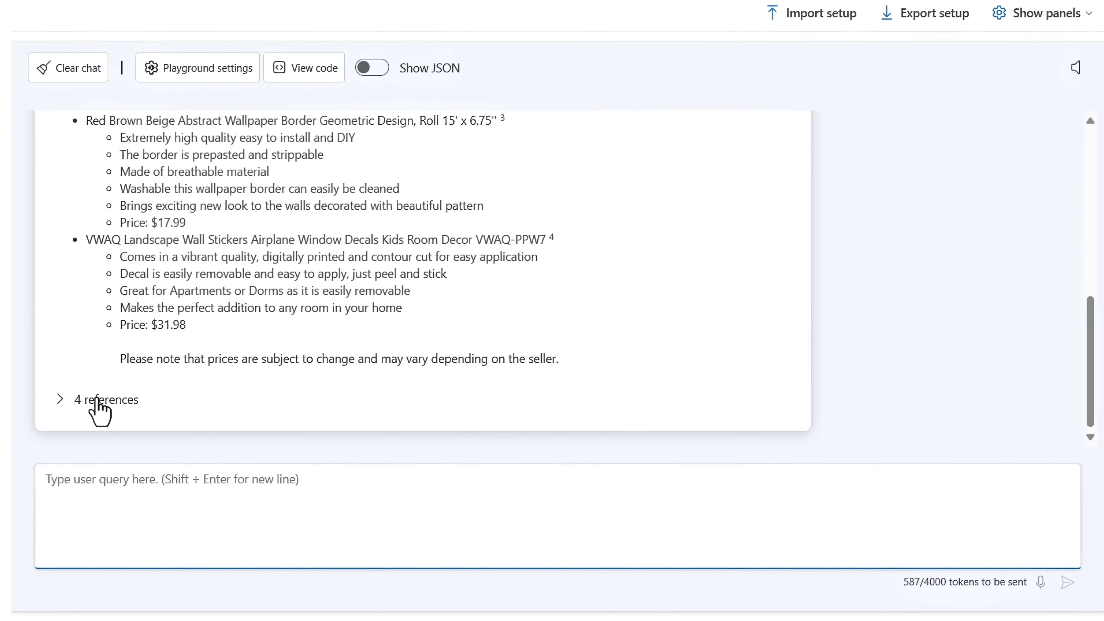
- Inspect the 4 cited references behind the living-room answer
left_click(97, 399)
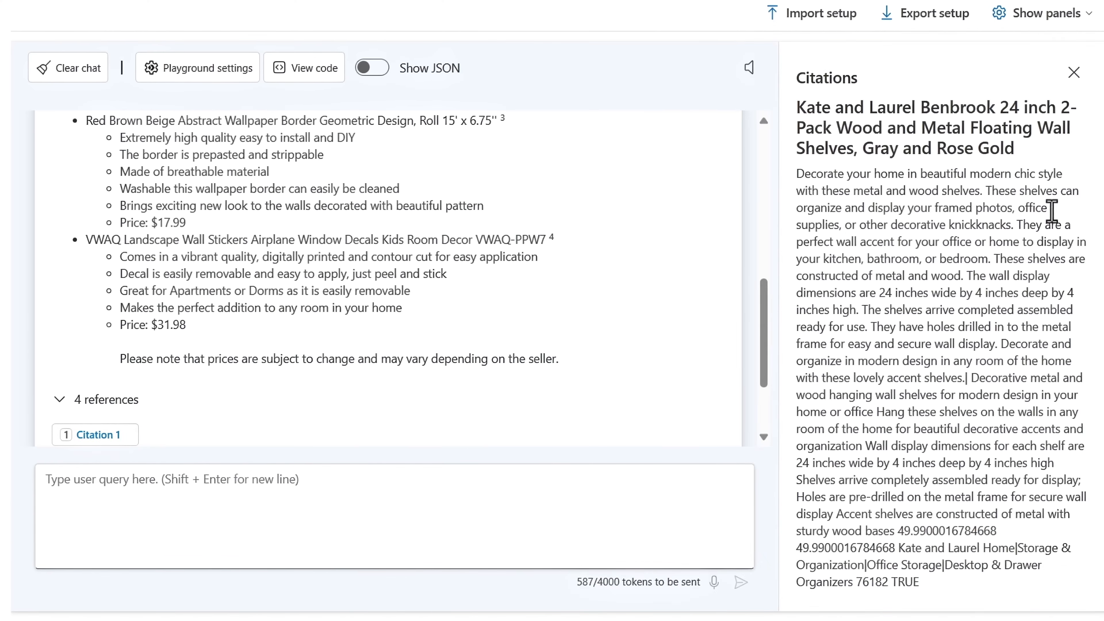
left_click(1073, 72)
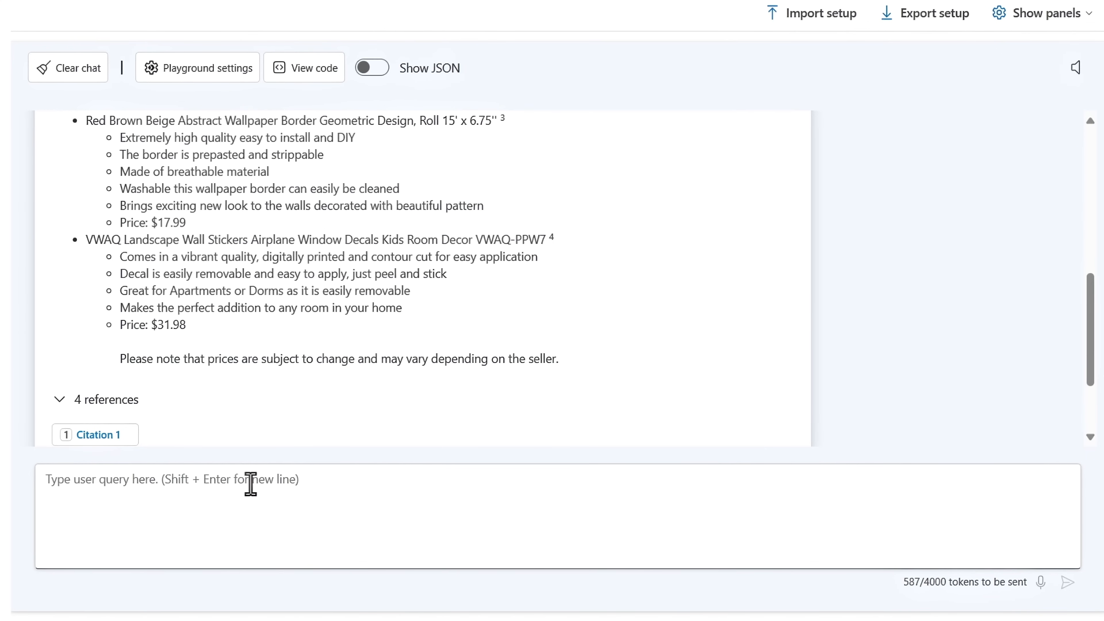
- Ask 'Are there any inexpensive furniture options?' and read the priced furniture reply
type("Are there any inexpensive furniture options?")
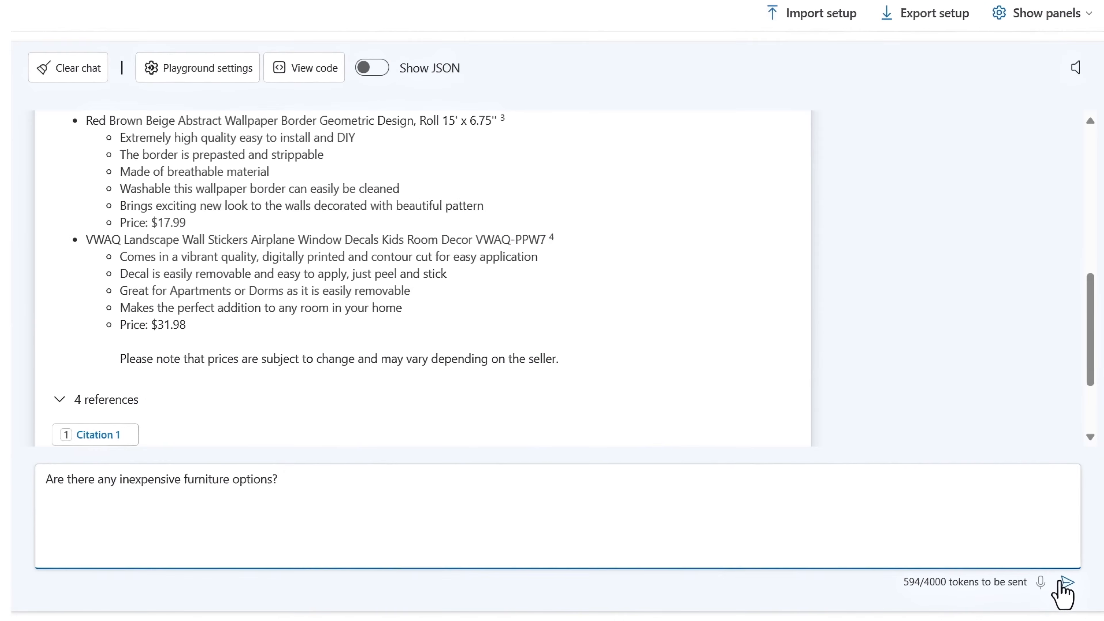
left_click(1065, 581)
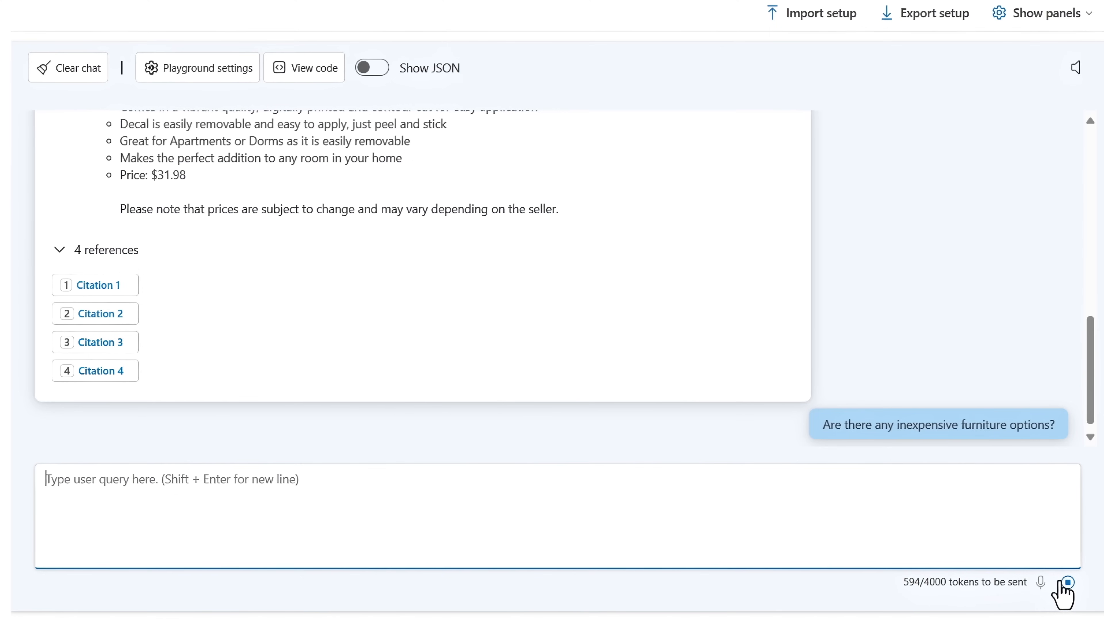
left_click(1065, 581)
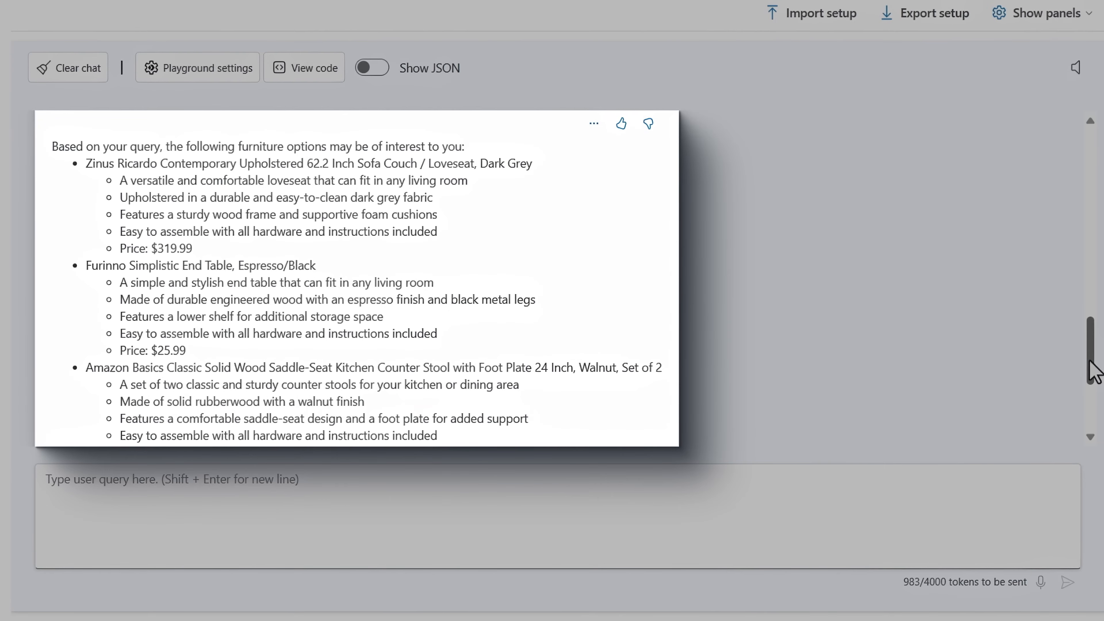
scroll("down", 3)
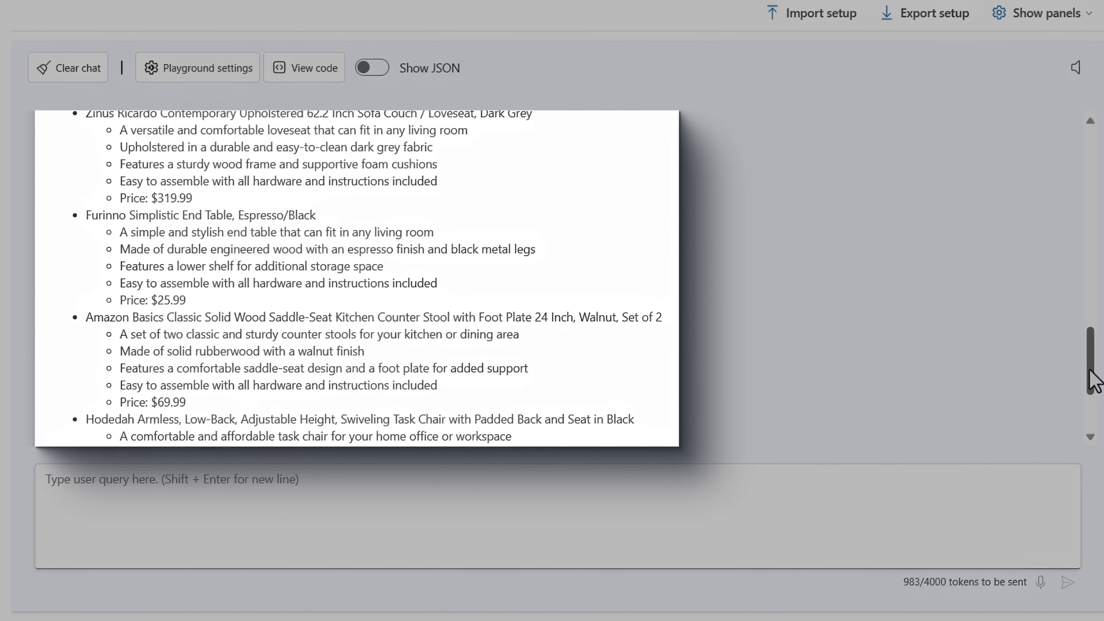
scroll("down", 3)
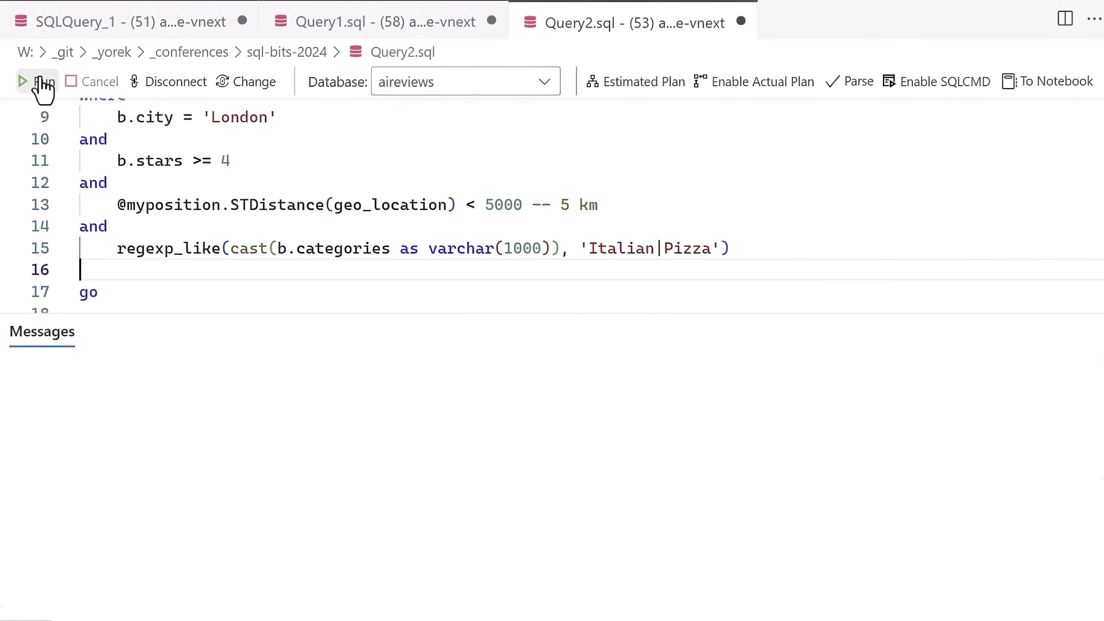
- Run the Query2.sql filter for London Italian or pizza restaurants
left_click(34, 81)
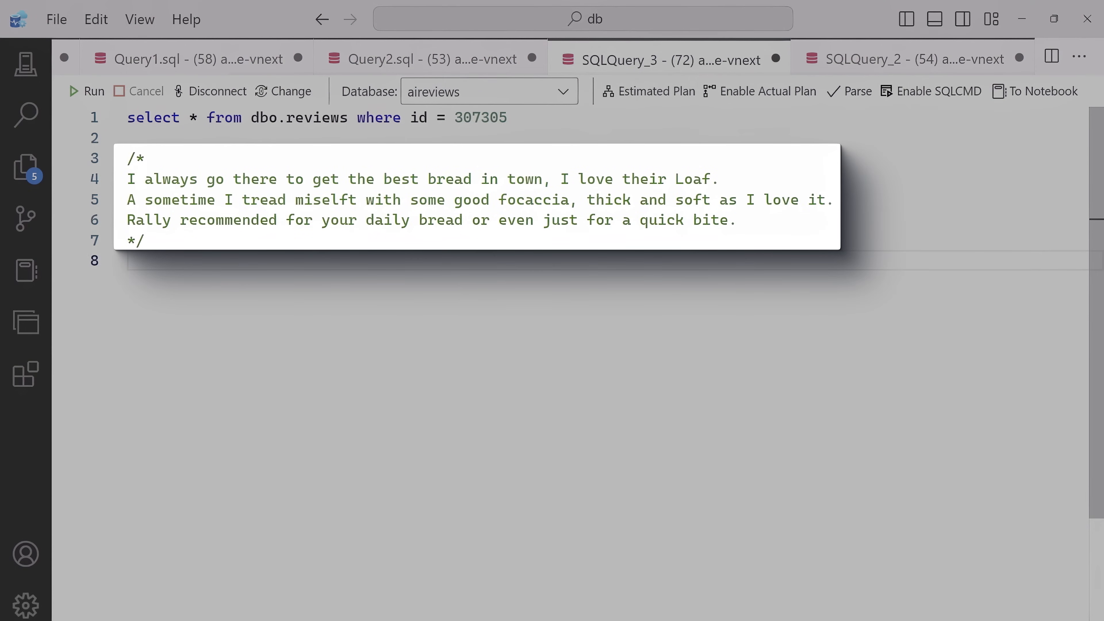
- Switch to SQLQuery_2 with the 'good thick fokaccia' get_embeddings and vector_distance query
double_click(481, 117)
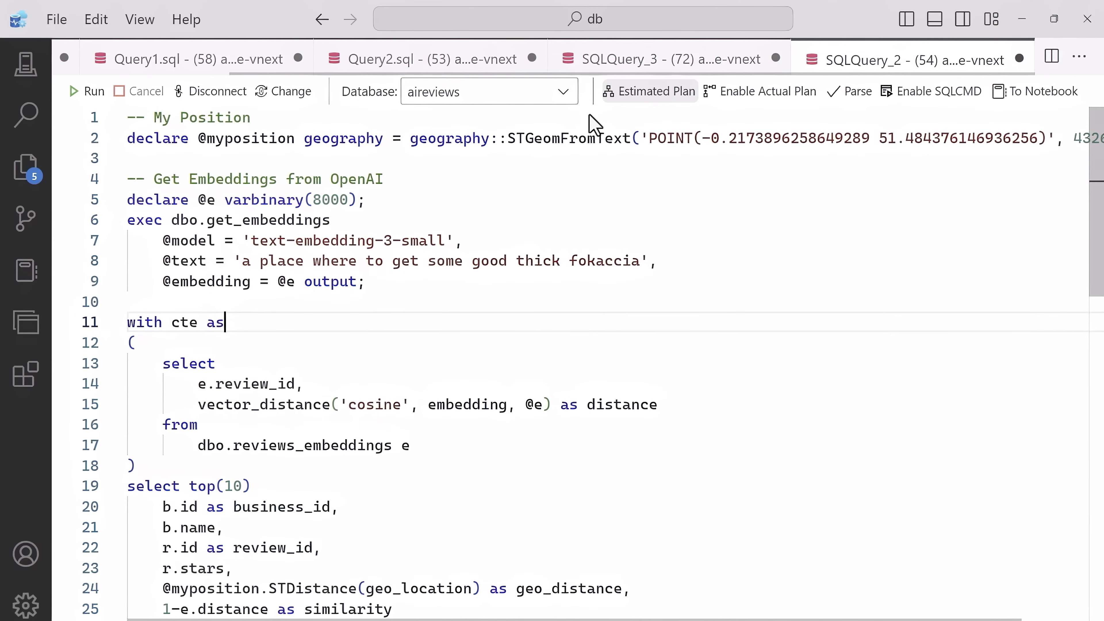
- Run the fokaccia similarity search with London, Italian/pizza, star, review-count and bakery filters
scroll("down", 3)
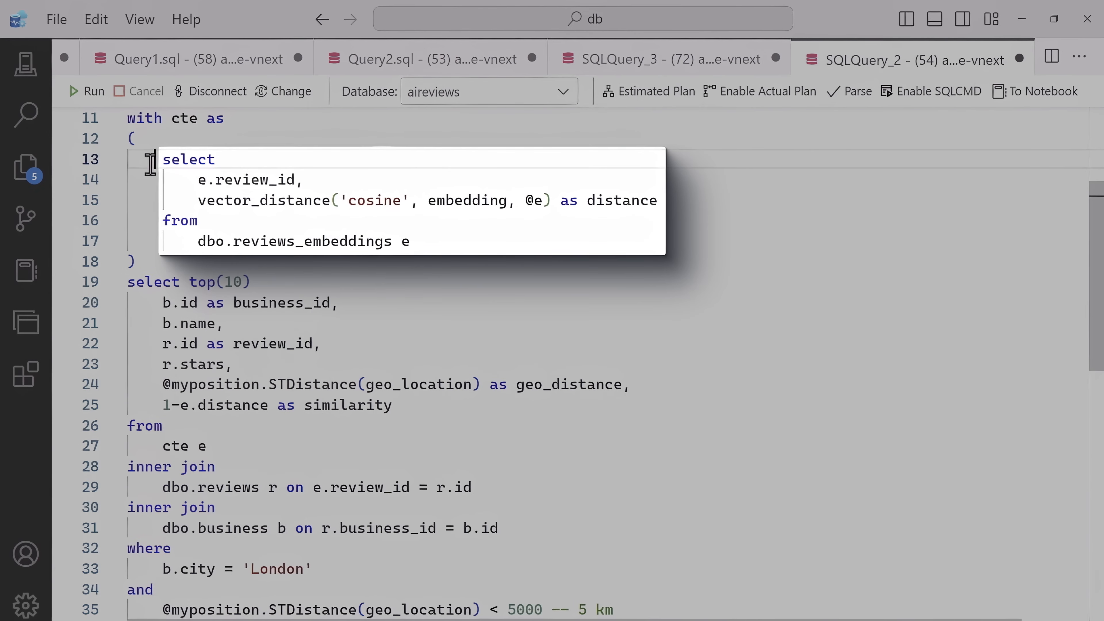
scroll("down", 3)
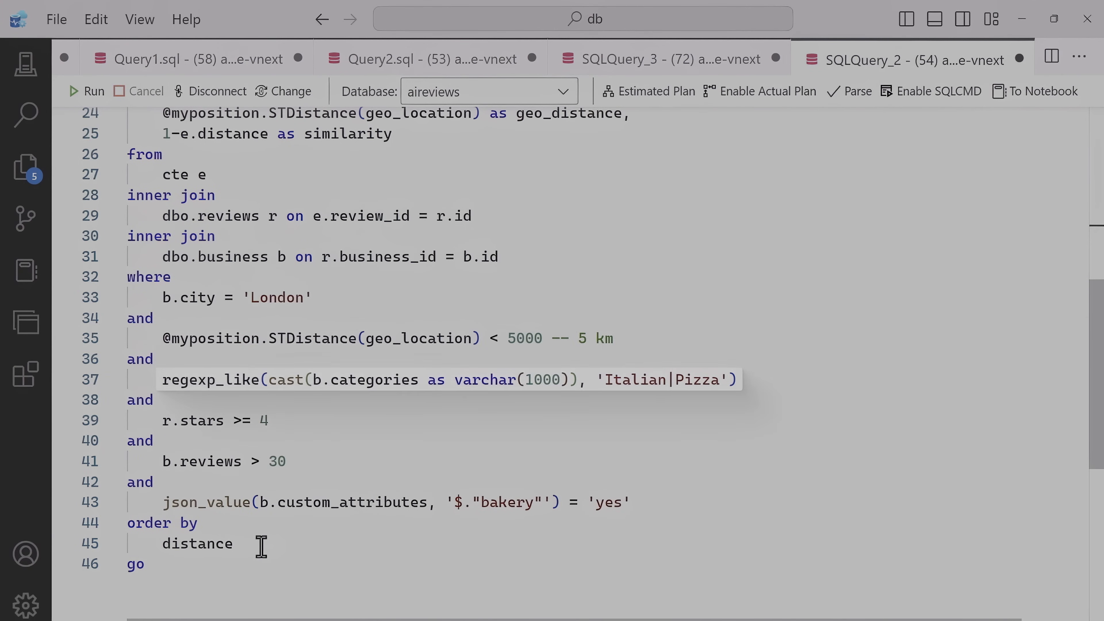
mouse_move(211, 420)
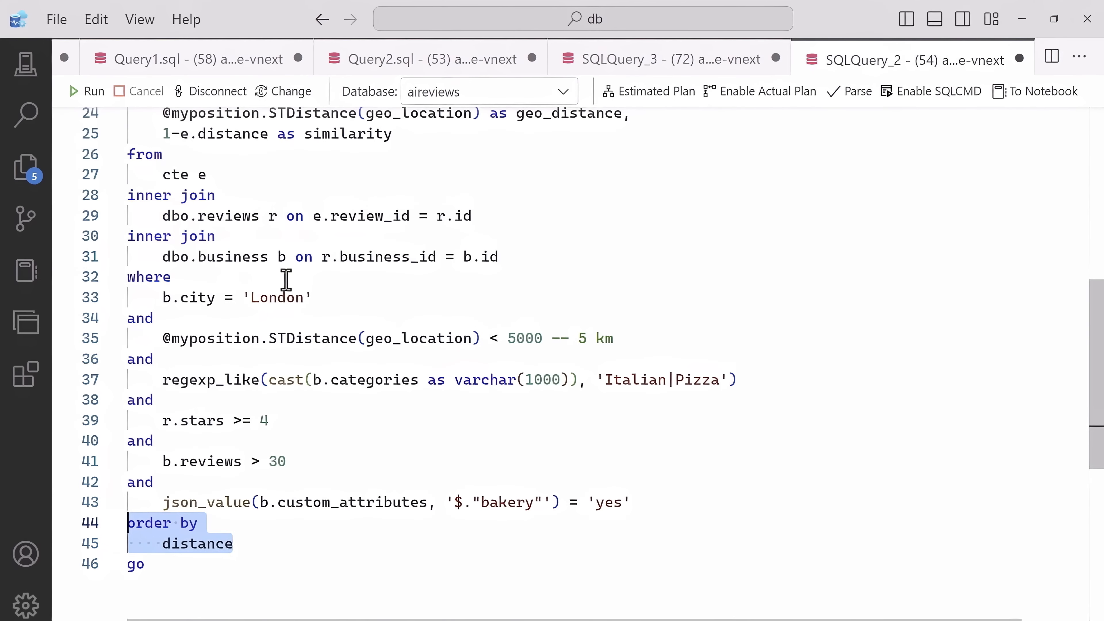
left_click(86, 91)
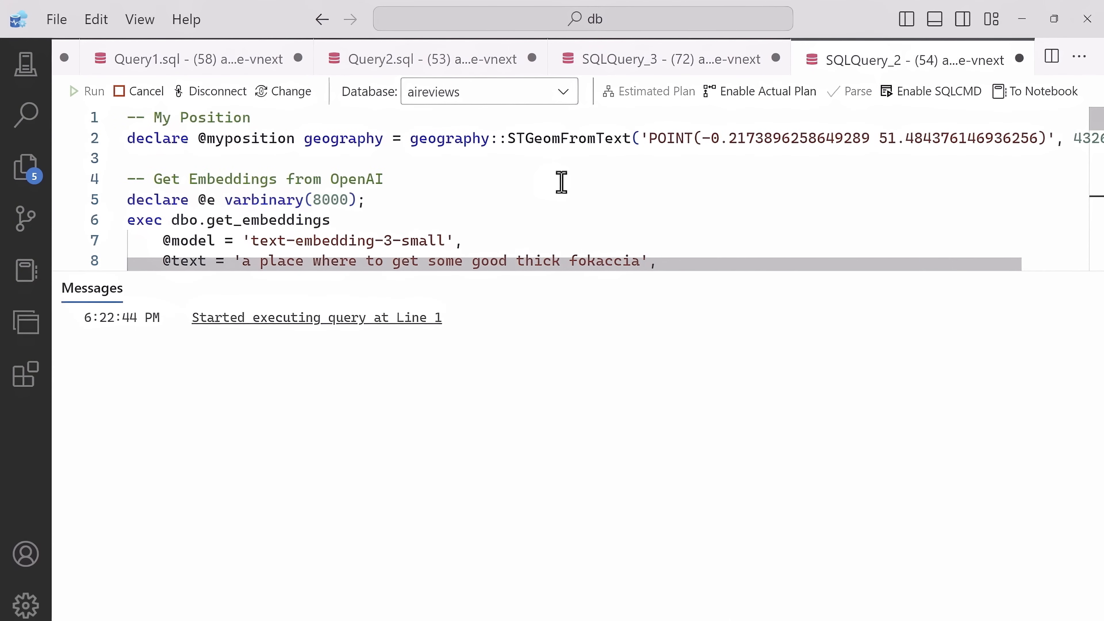
left_click(85, 91)
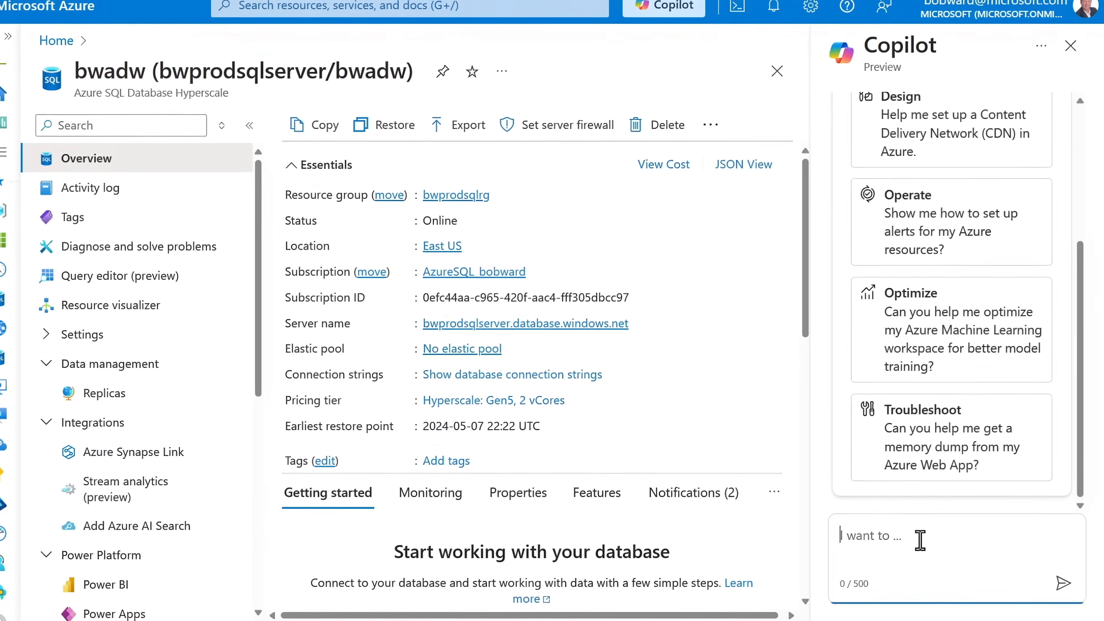
- Ask Copilot 'My database is slow' to diagnose the slow database
type("My database is slow")
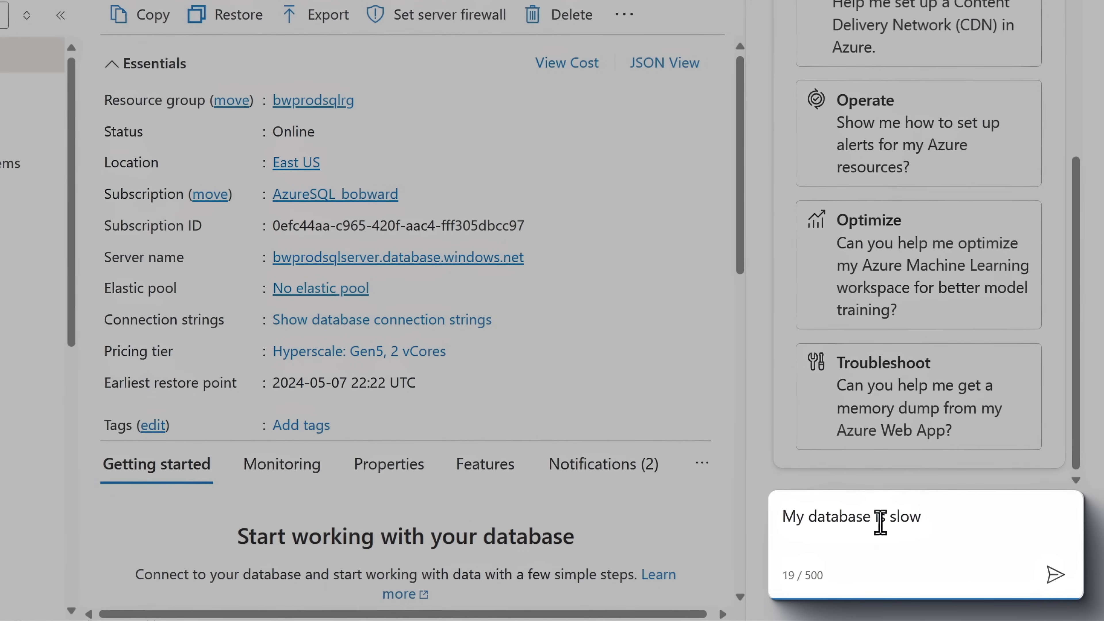
type("is")
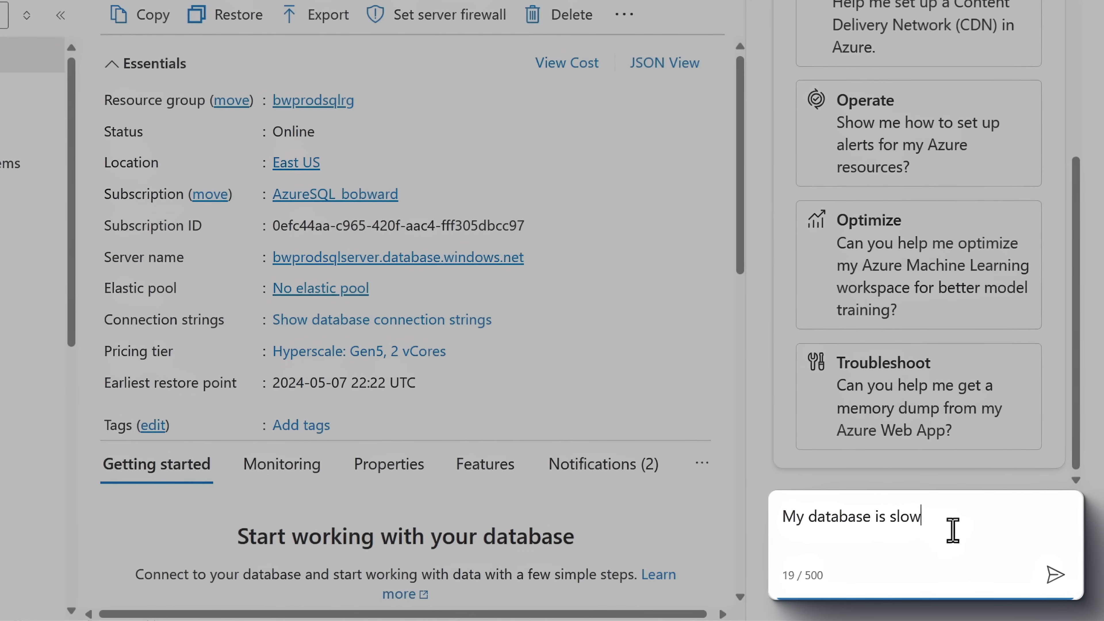
left_click(1055, 574)
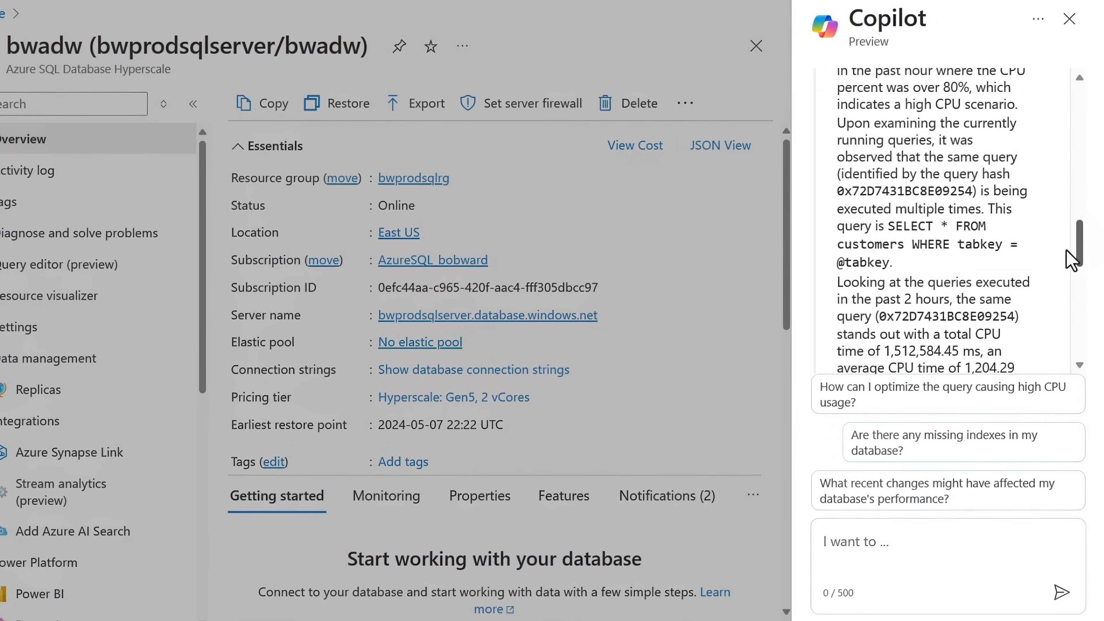
- Read Copilot's high-CPU query diagnosis and its missing index suggestion on customers' tabkey
scroll("up", 3)
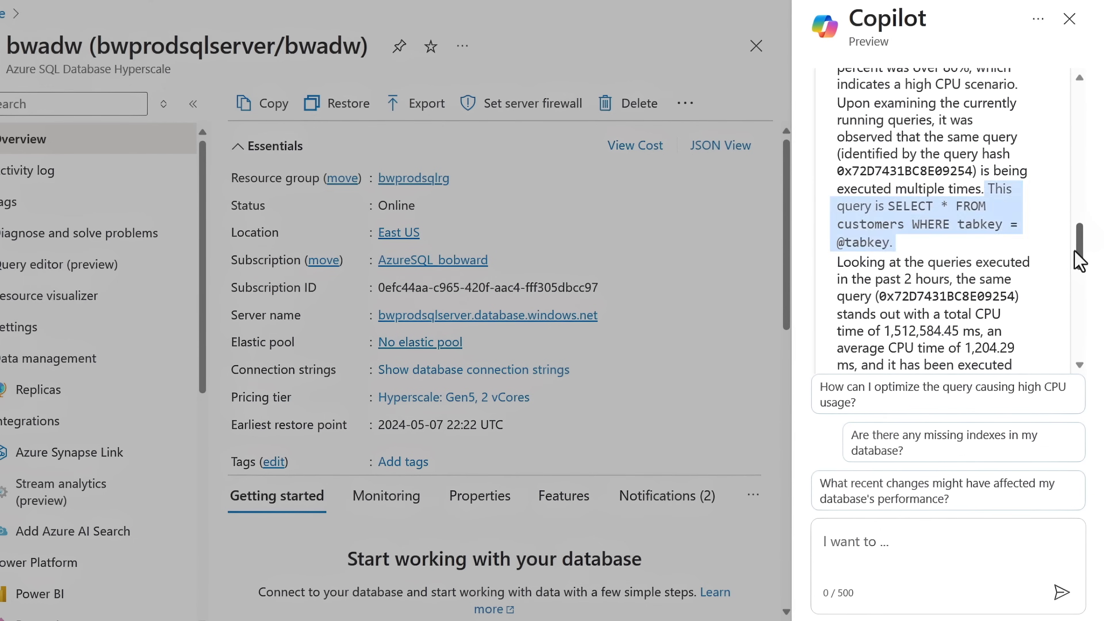
scroll("down", 3)
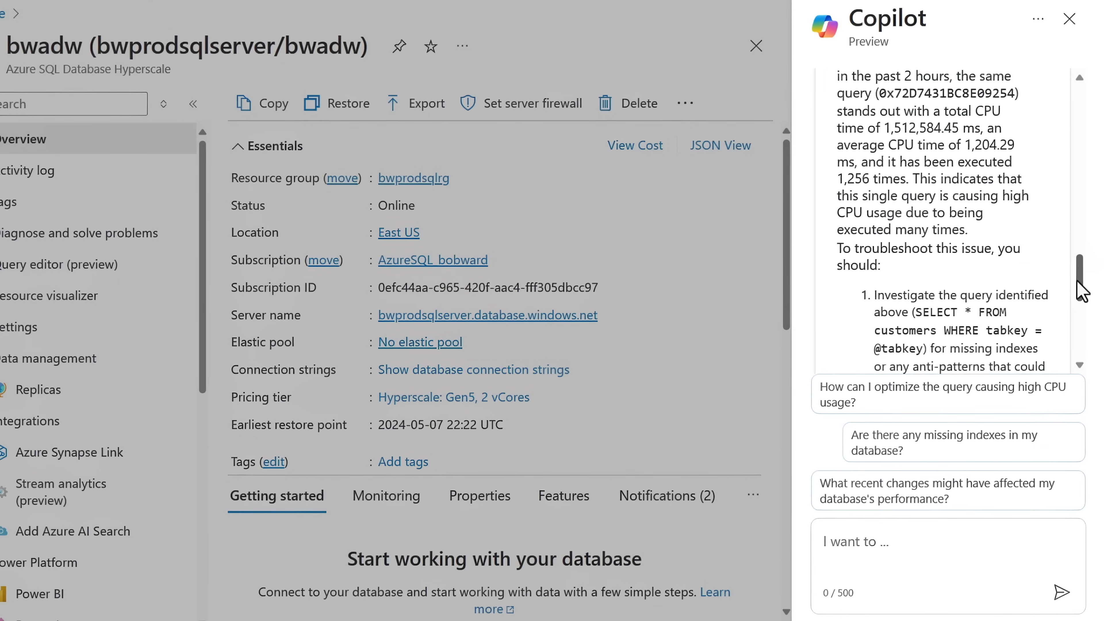
scroll("down", 3)
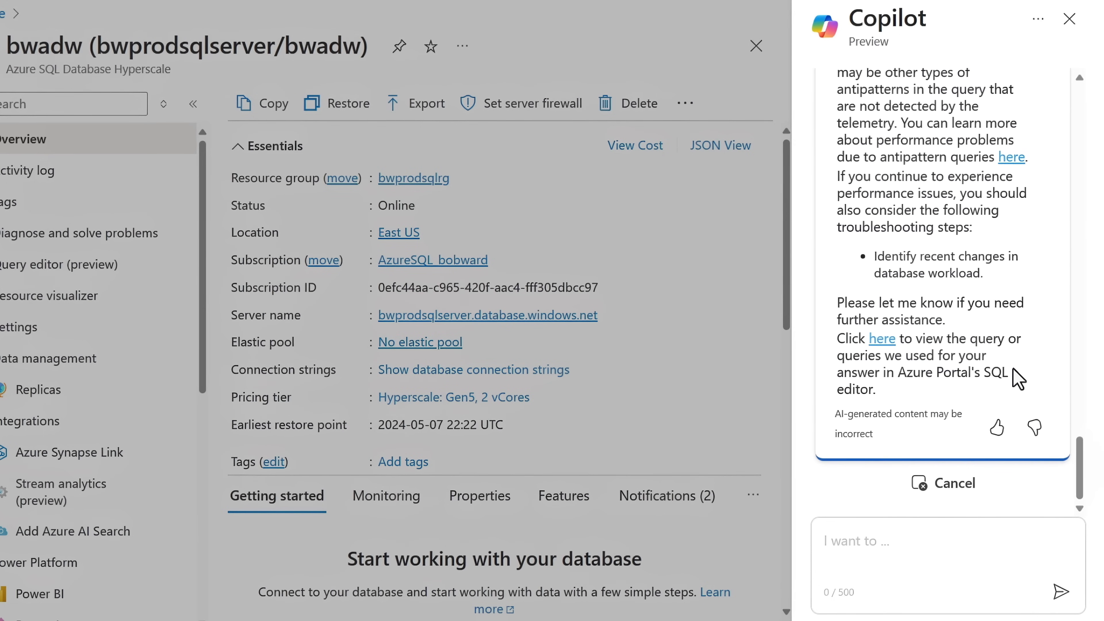
scroll("down", 3)
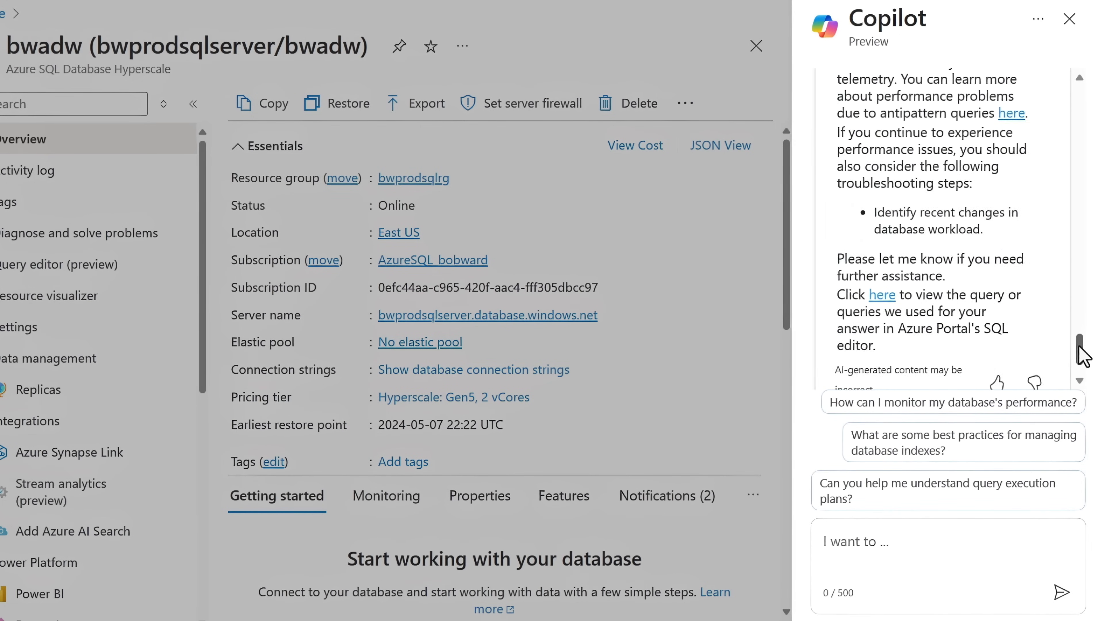
scroll("up", 3)
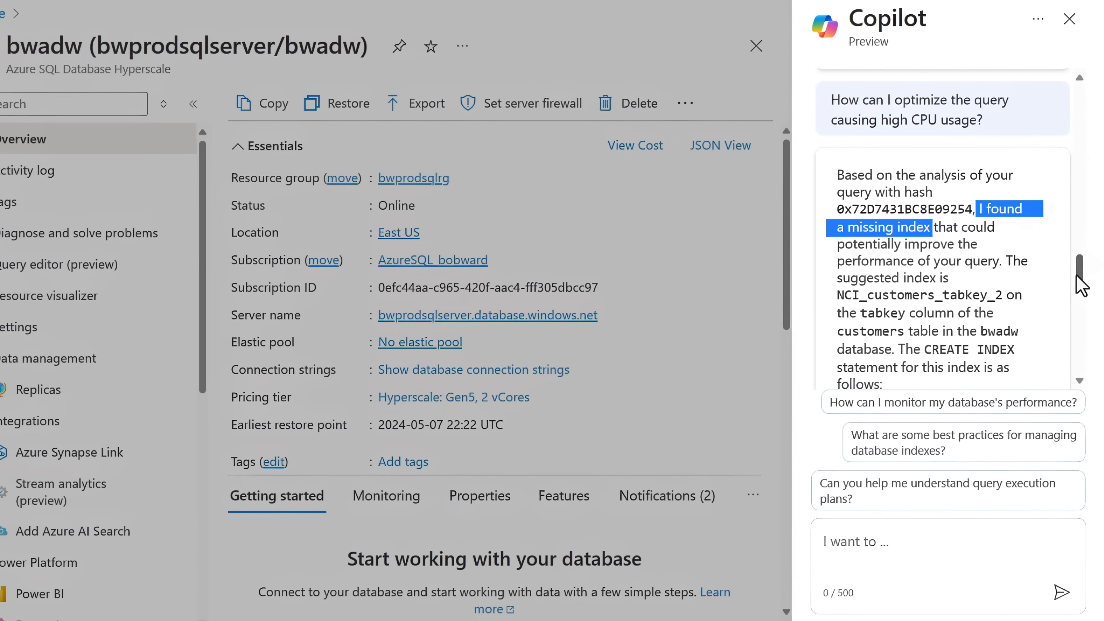
- Review the CREATE NONCLUSTERED INDEX statement, then go to Query editor (preview) for bwadw
scroll("down", 3)
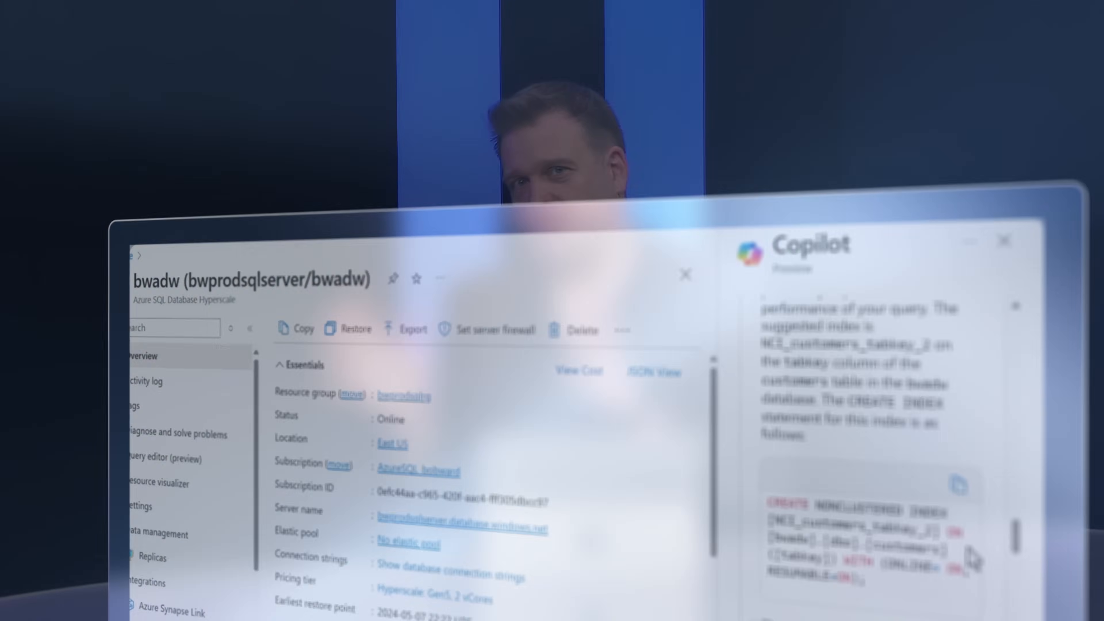
left_click(165, 458)
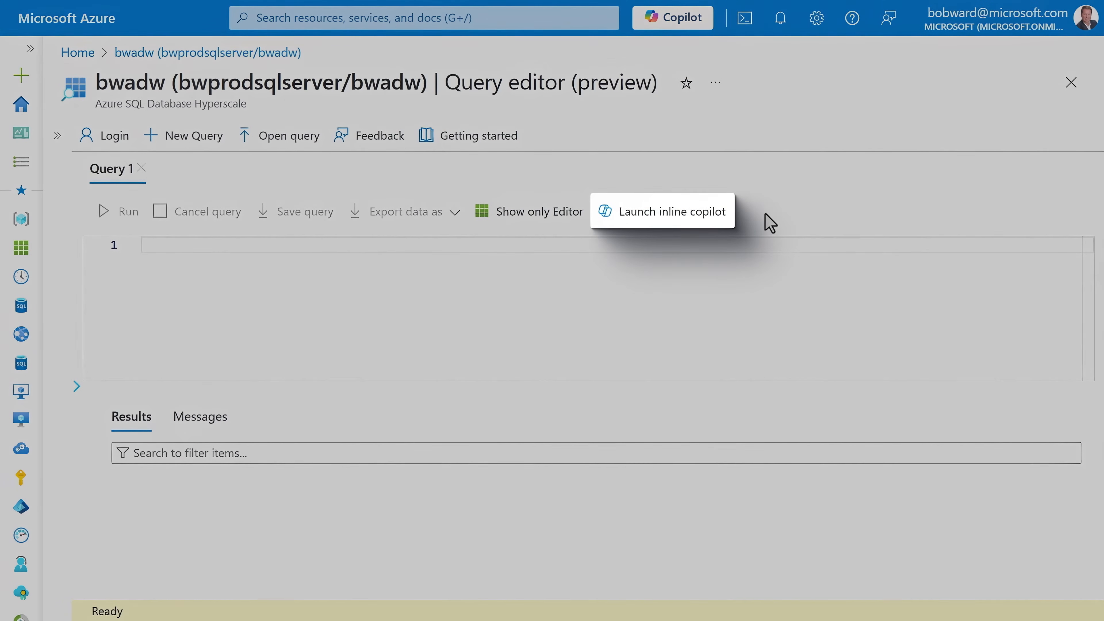
- Pose 'Find the hierarchy of product categories at any level' to inline Copilot, keeping all 16 tables
left_click(671, 211)
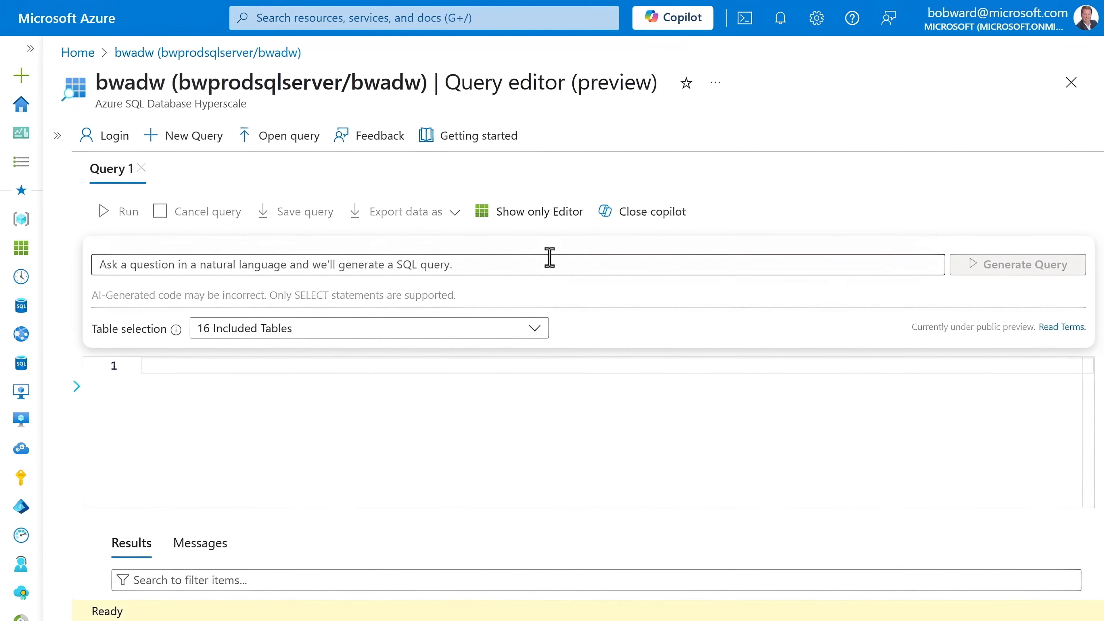
type("Find the hierarchy of product categories at any level")
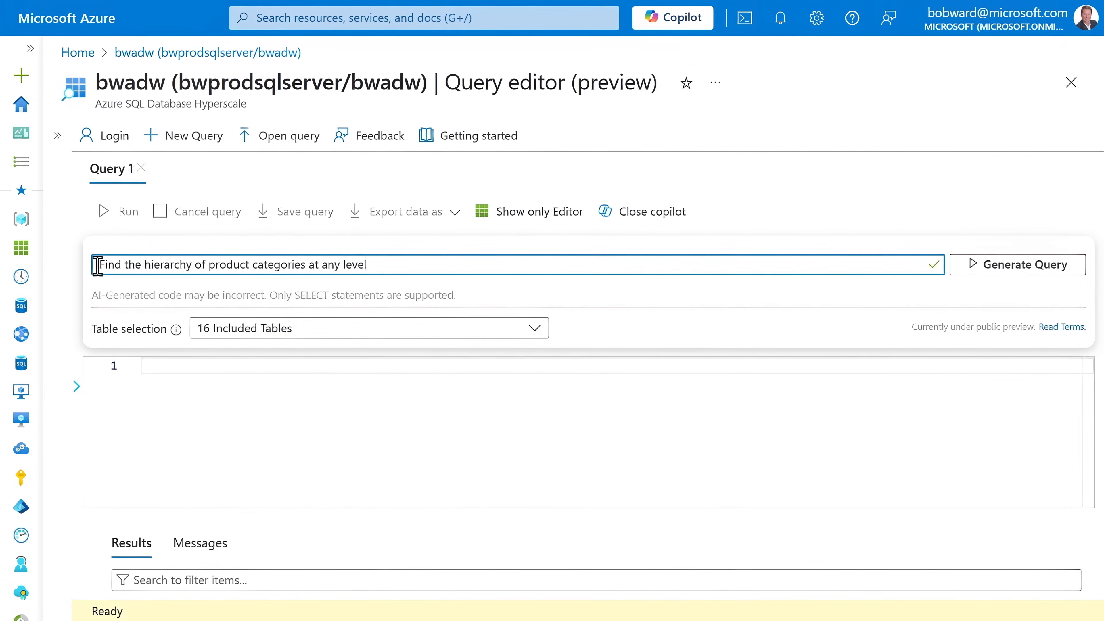
left_click(536, 328)
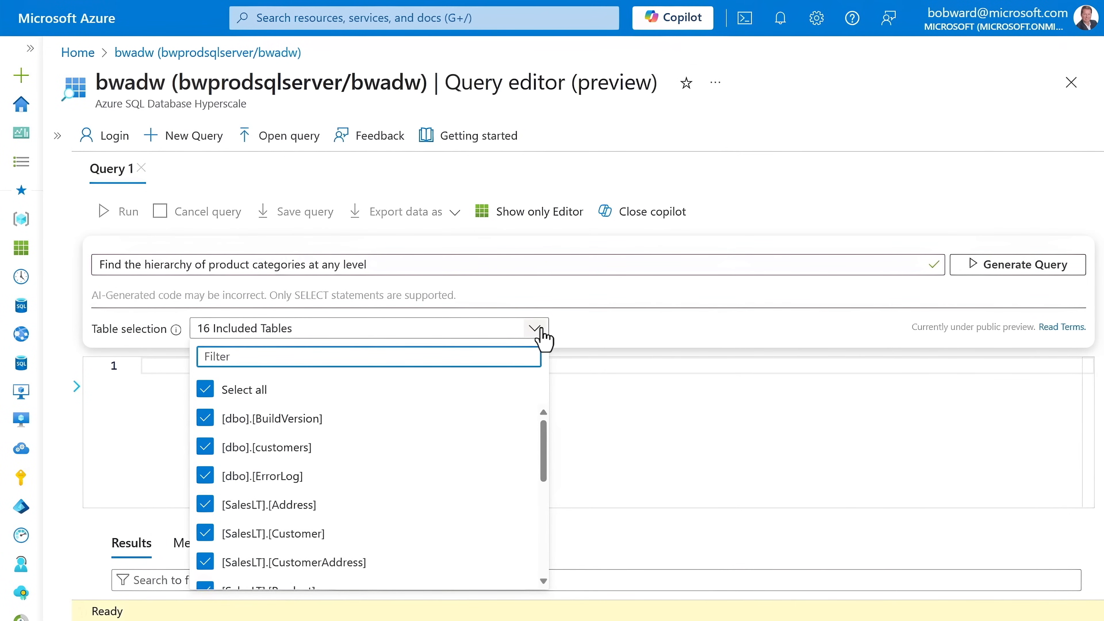
left_click(535, 328)
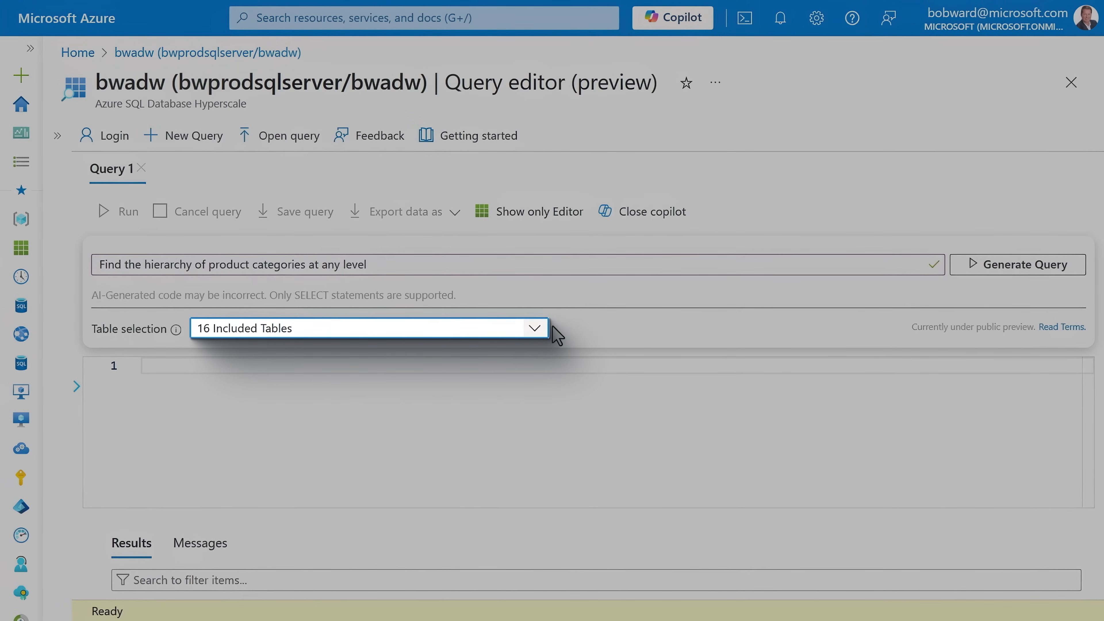
- Generate the T-SQL query and accept it into the editor, dismissing Copilot
left_click(1017, 264)
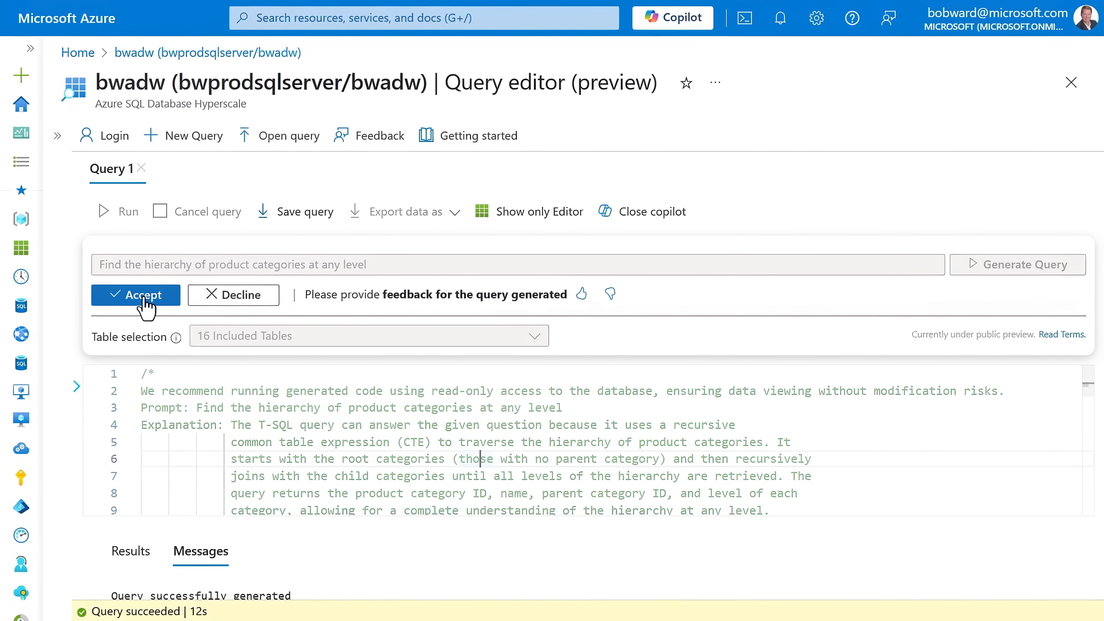
left_click(136, 294)
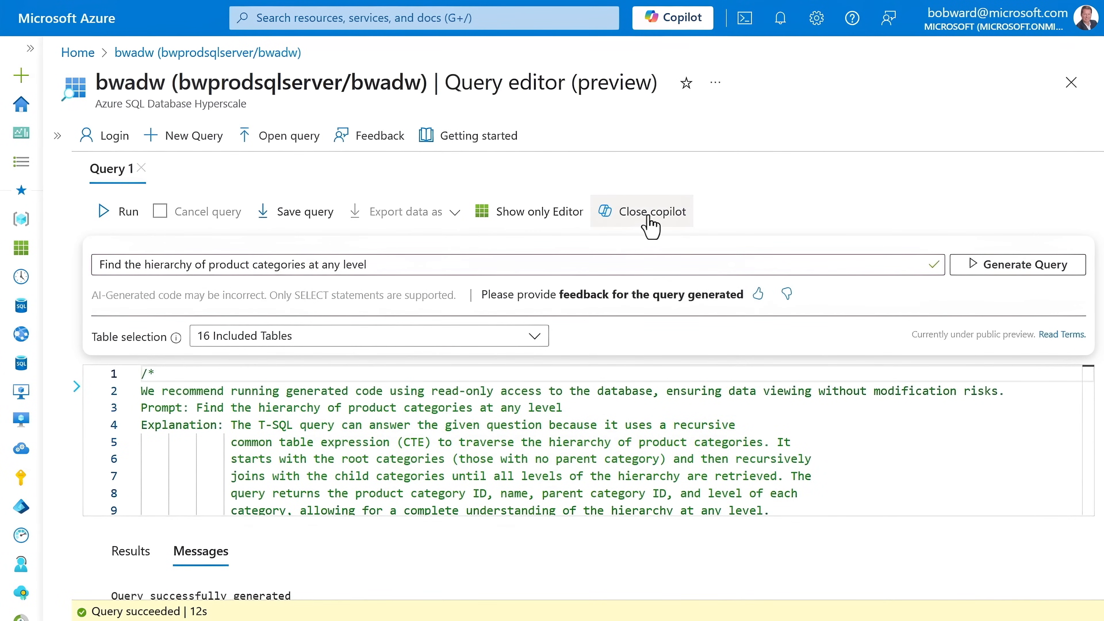
left_click(642, 211)
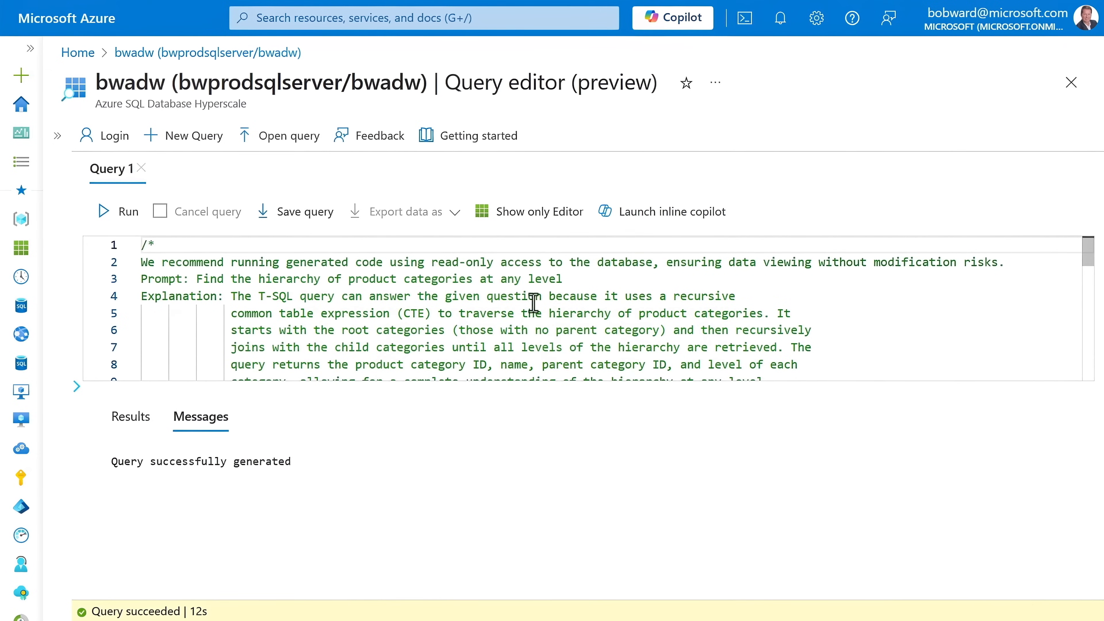
- Run the recursive category query, returning Bikes, Components and Clothing at level 0 in Results
scroll("down", 3)
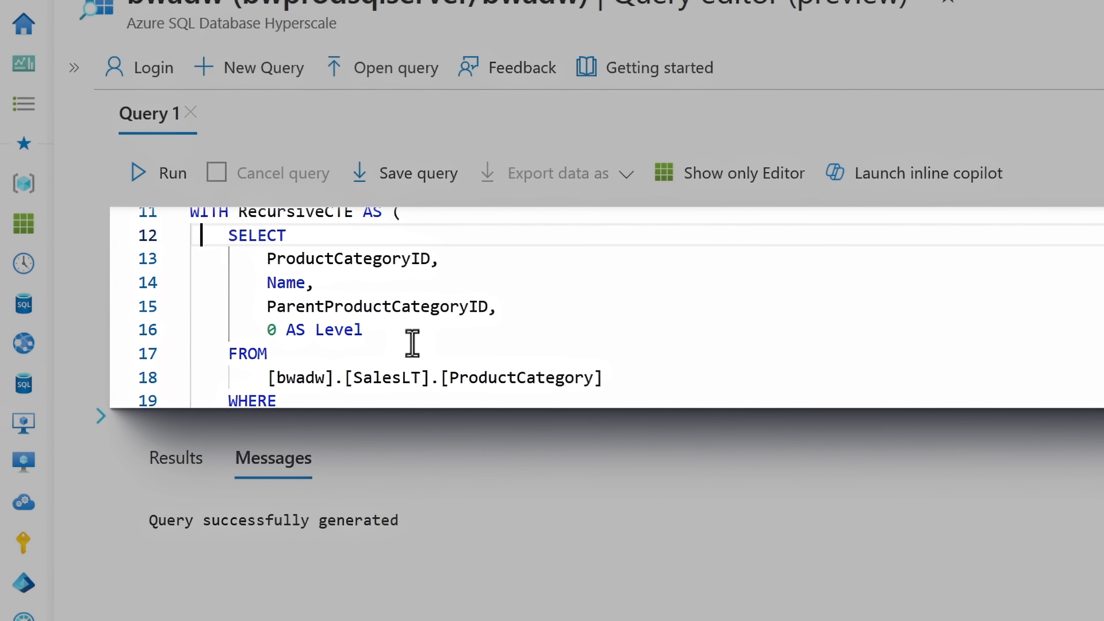
scroll("down", 3)
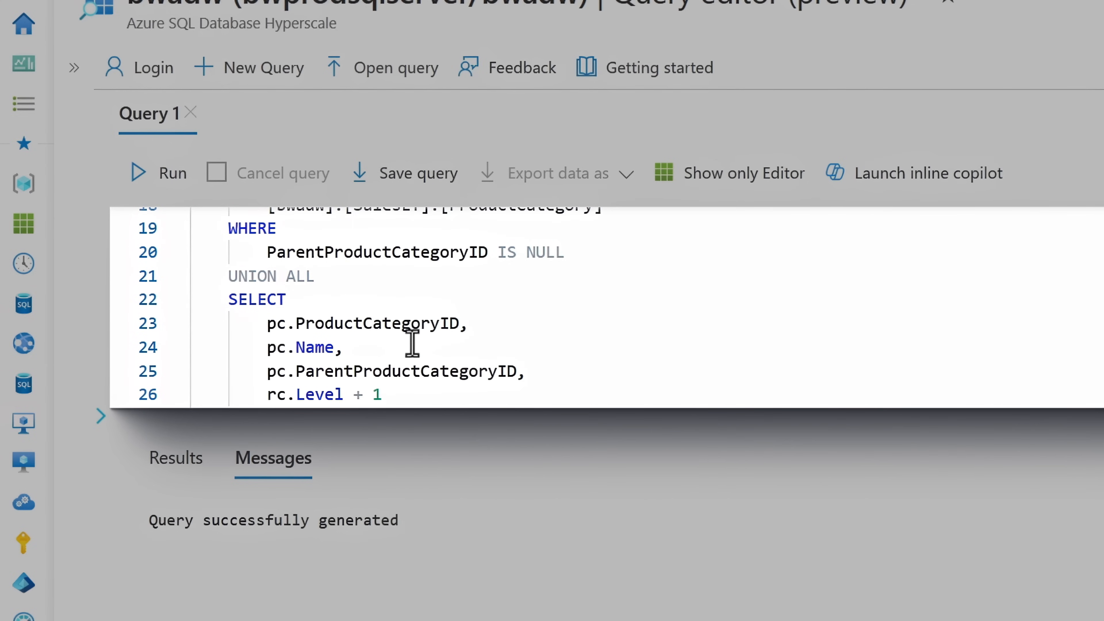
scroll("down", 3)
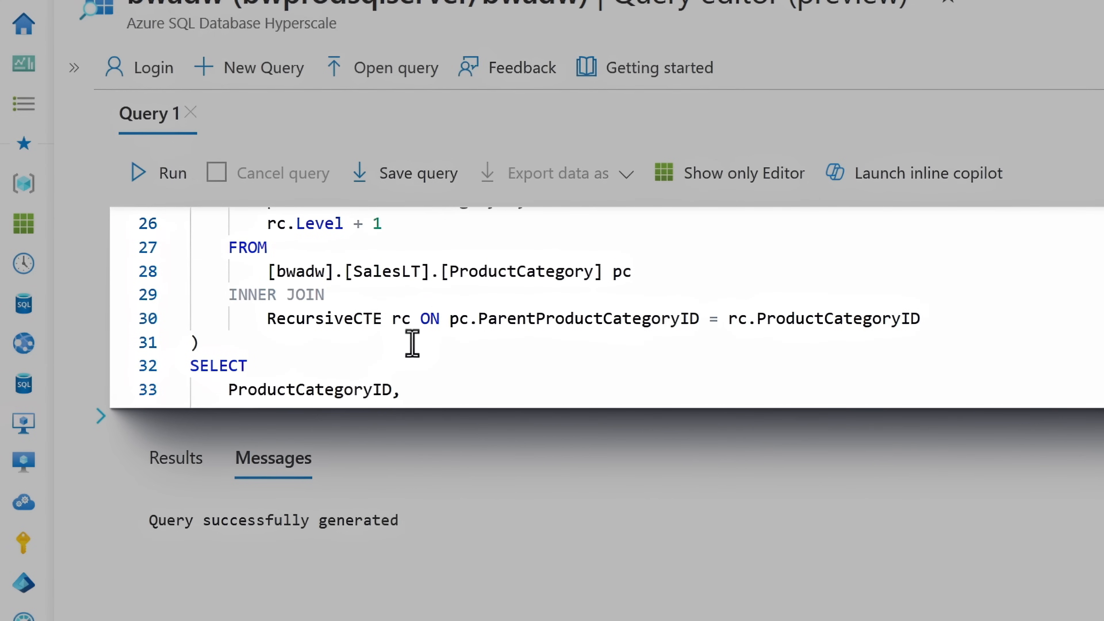
scroll("down", 3)
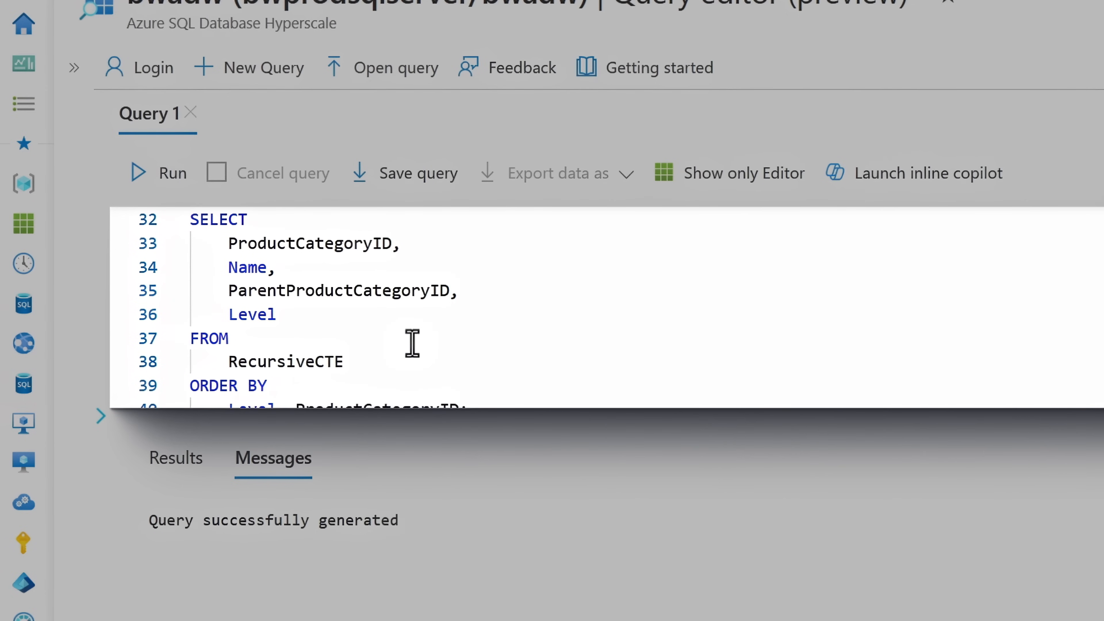
scroll("down", 3)
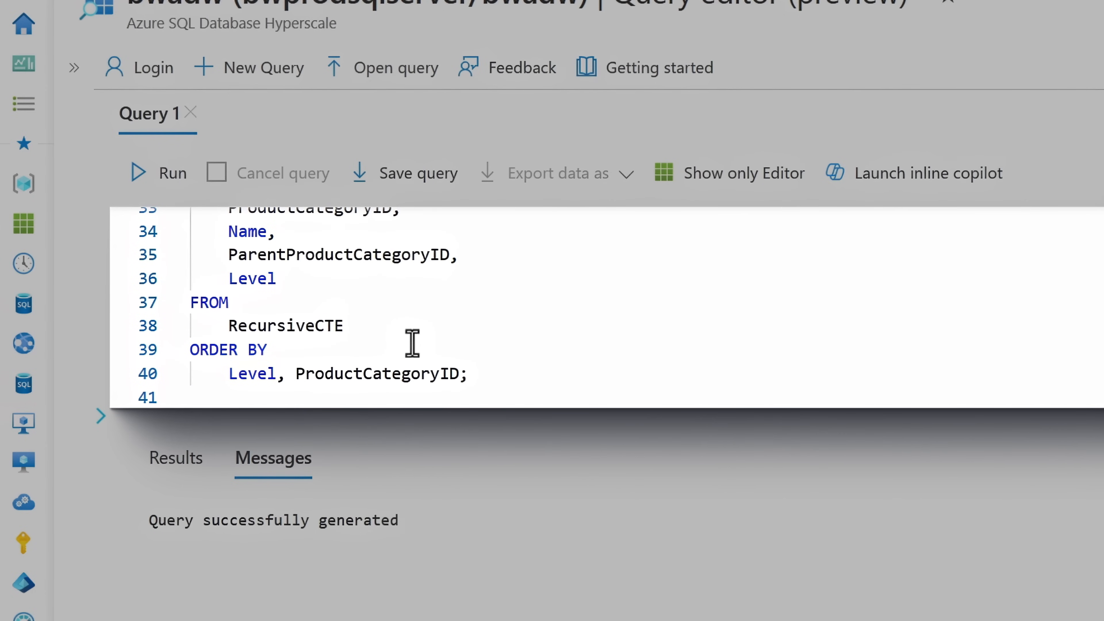
left_click(167, 178)
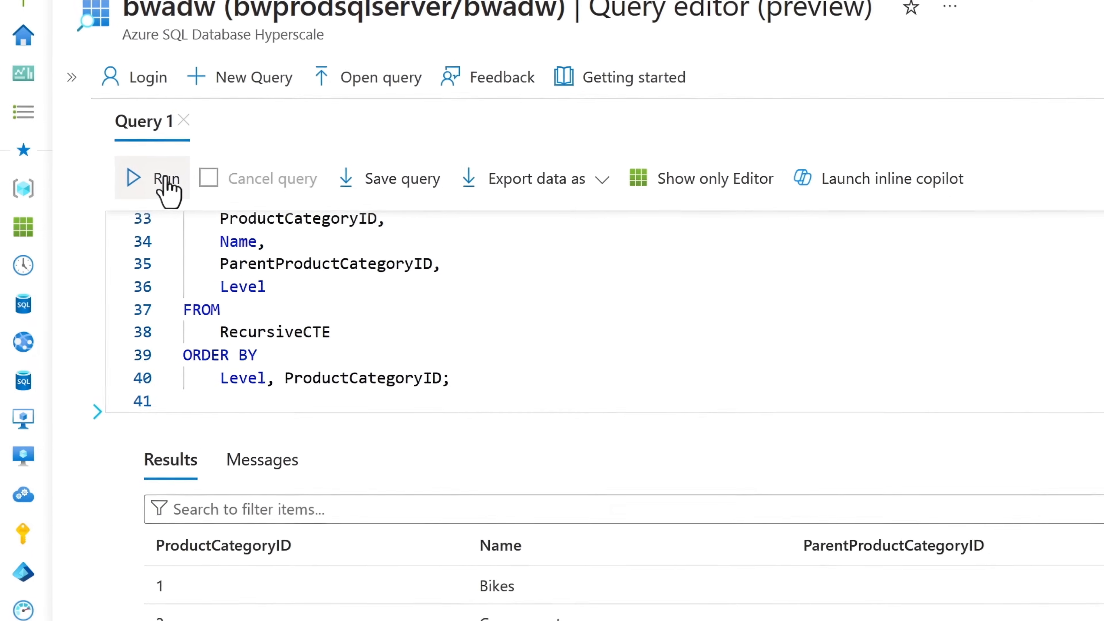
left_click(151, 178)
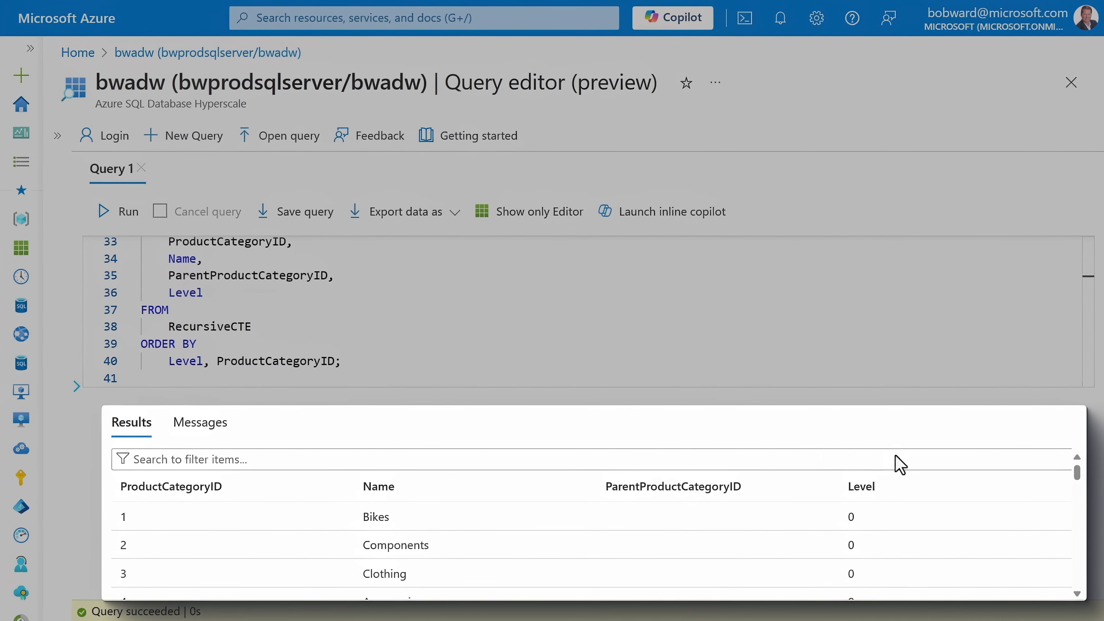
scroll("down", 3)
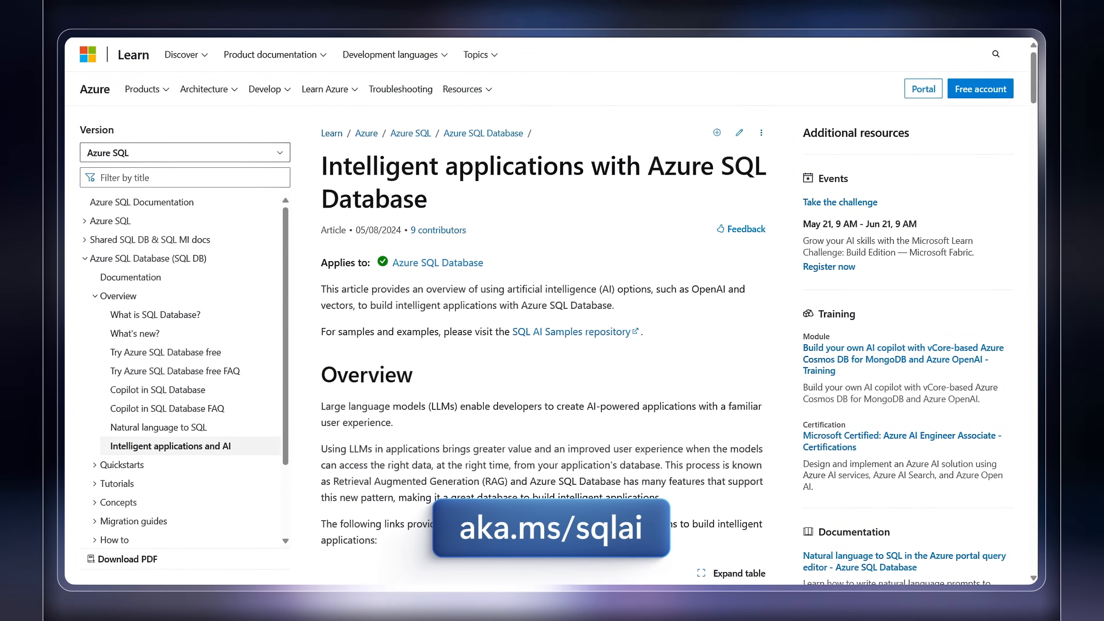
- View the Microsoft Learn 'Intelligent applications with Azure SQL Database' article via aka.ms/sqlai
scroll("up", 3)
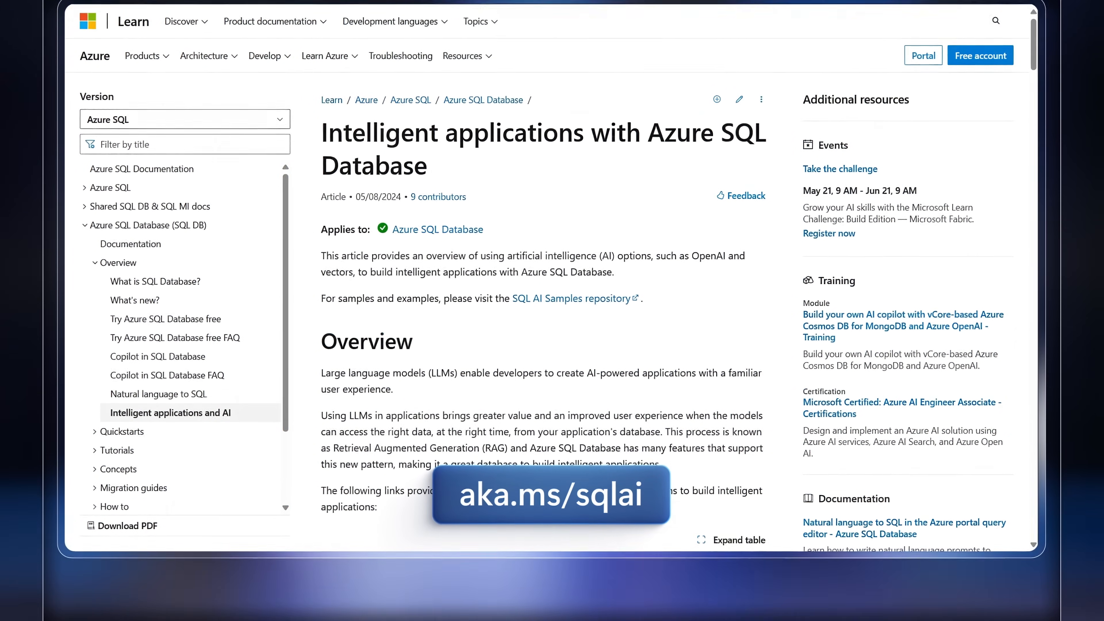